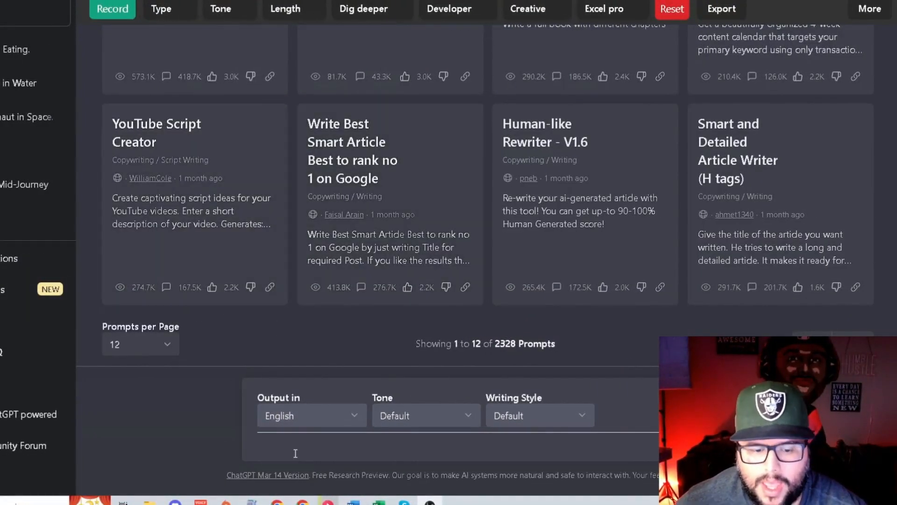
Ask ChatGPT to 'write a description for a hippo cartoon eating'.
{"action": "type", "text": "w"}
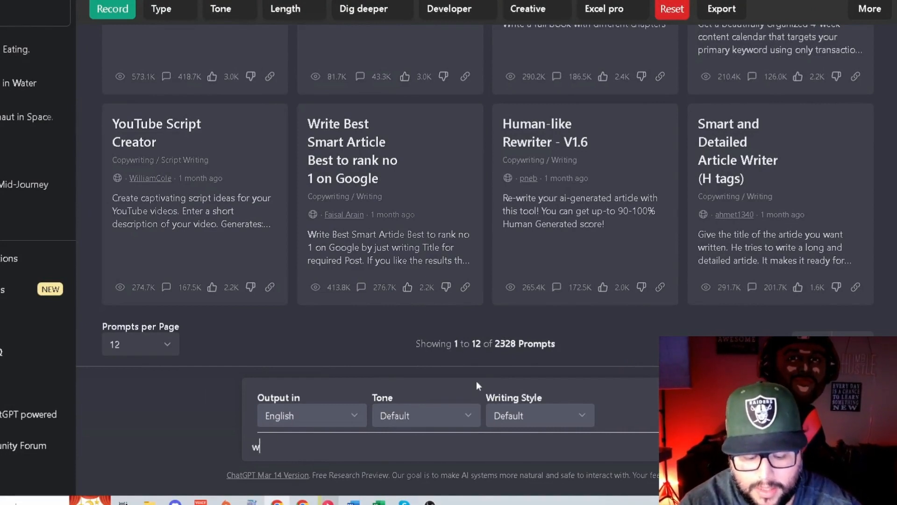
{"action": "type", "text": "rite a description for a"}
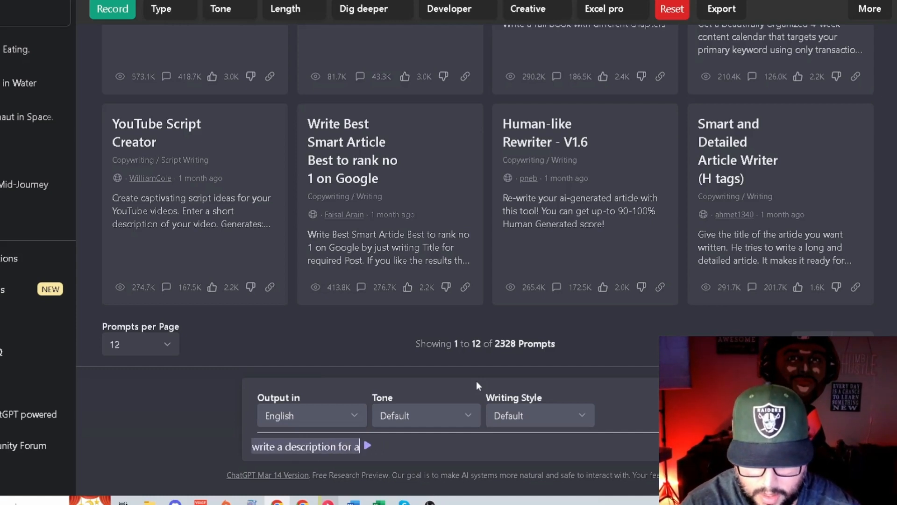
{"action": "type", "text": "hippo"}
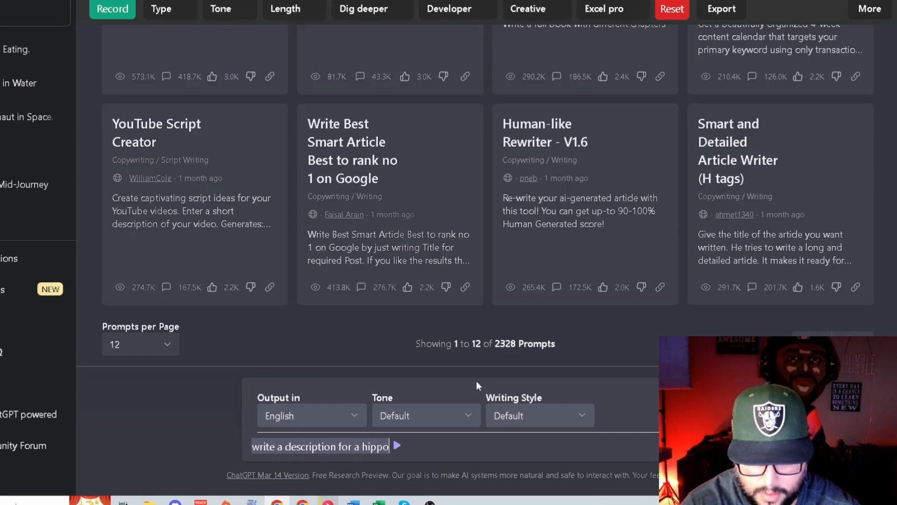
{"action": "type", "text": "eatin"}
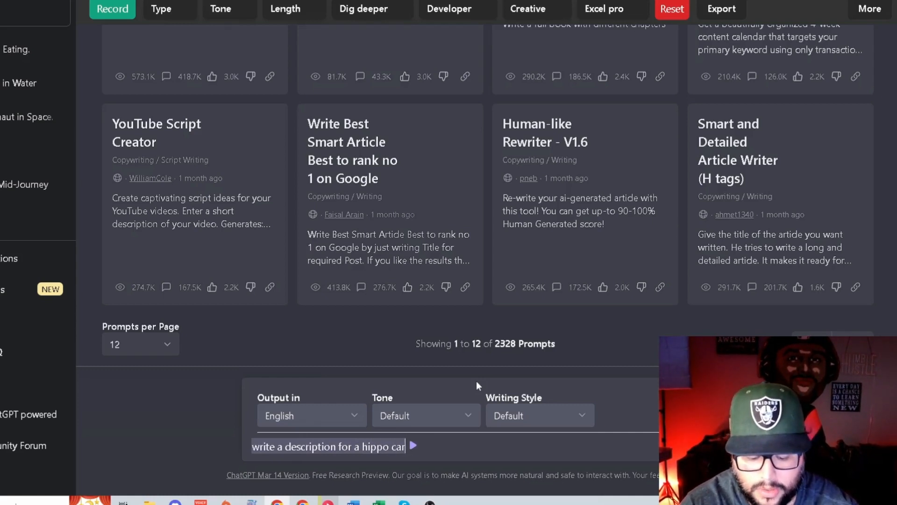
{"action": "type", "text": "toon e"}
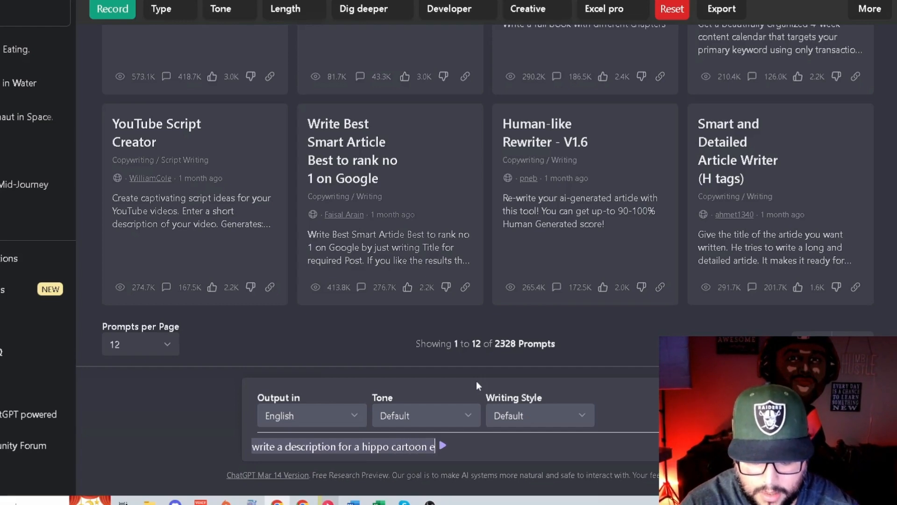
{"action": "type", "text": "att"}
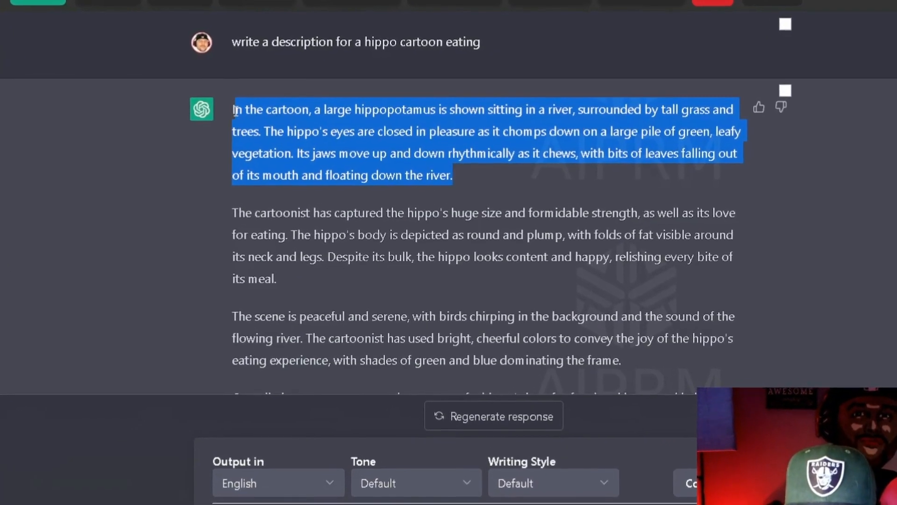
Submit the hippo paragraph via /imagine; Midjourney rejects it for the banned word 'pleasure'.
{"action": "scroll", "scroll_direction": "down", "scroll_amount": 3}
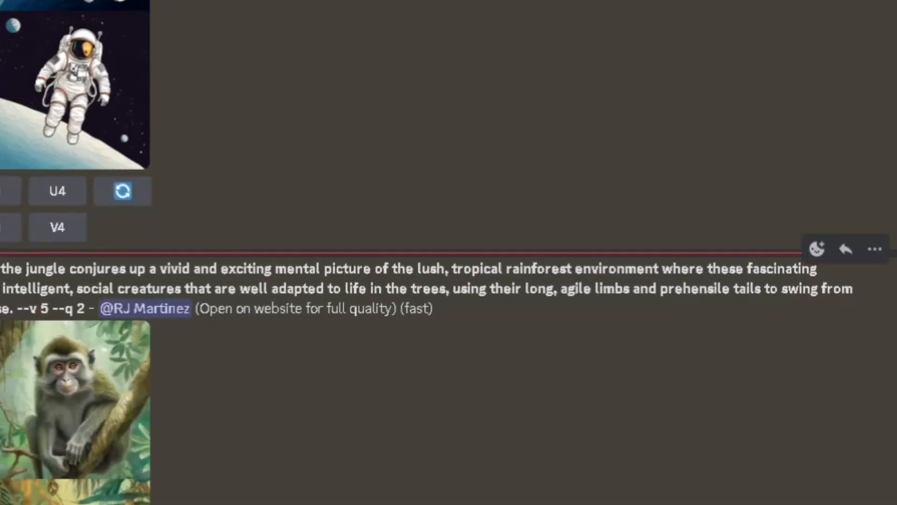
{"action": "type", "text": "/"}
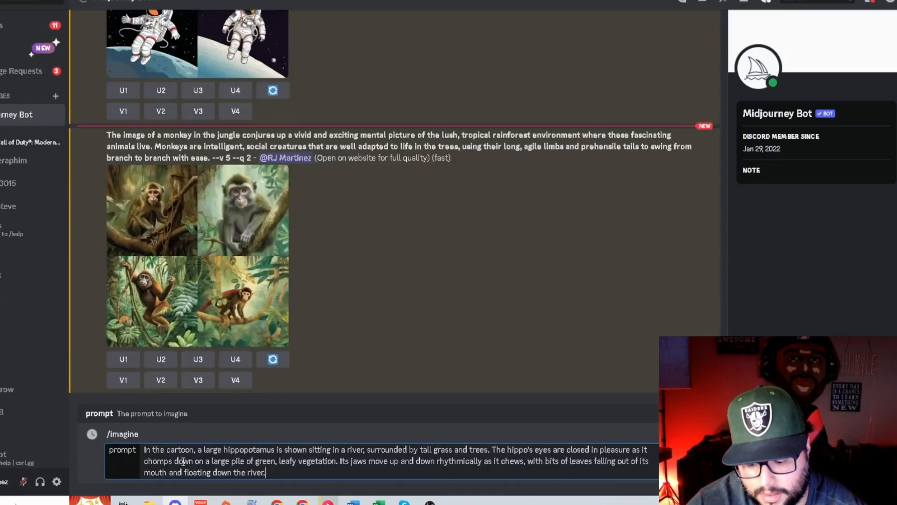
{"action": "key", "text": "Enter"}
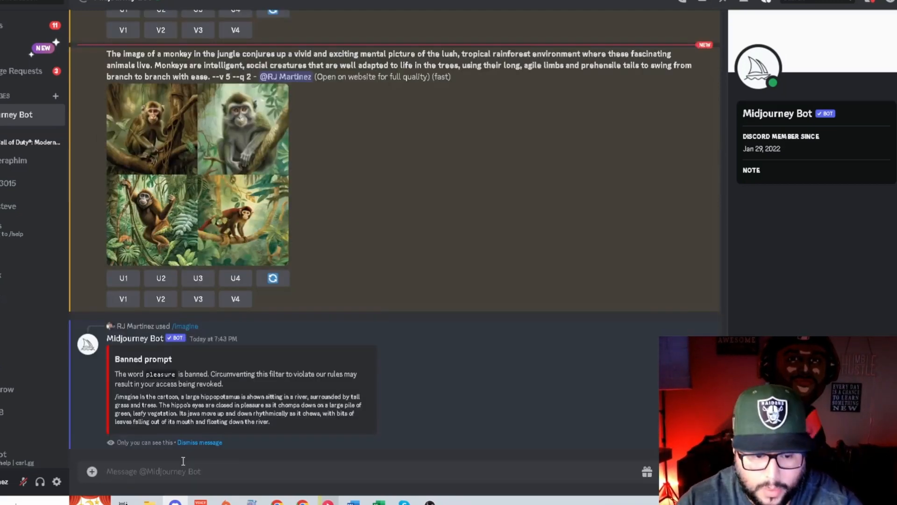
{"action": "type", "text": "/imagine"}
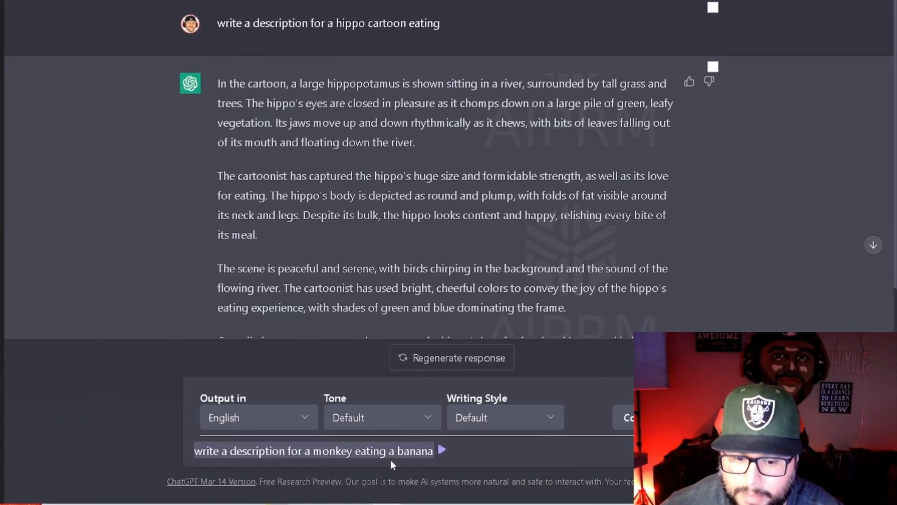
Send the monkey-eating-a-banana request and select the reply's first paragraph.
{"action": "left_click", "coordinate": [441, 449]}
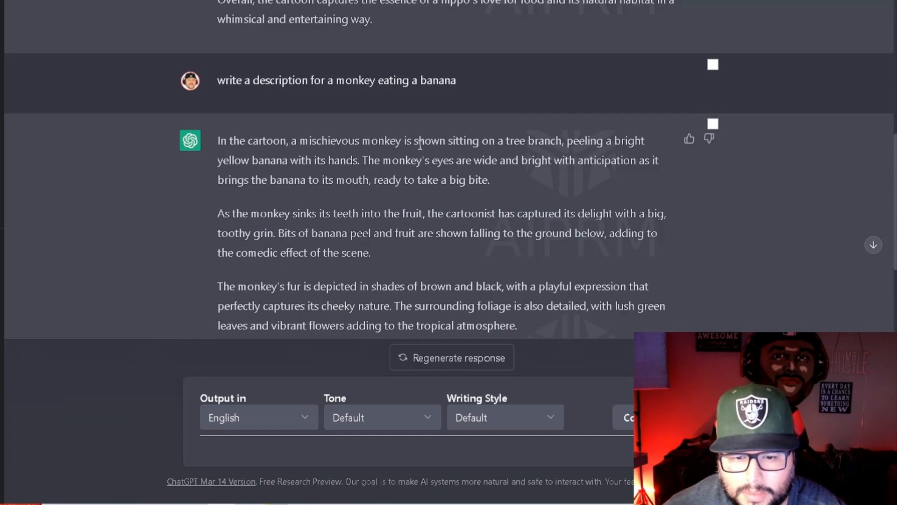
{"action": "mouse_move", "coordinate": [326, 173]}
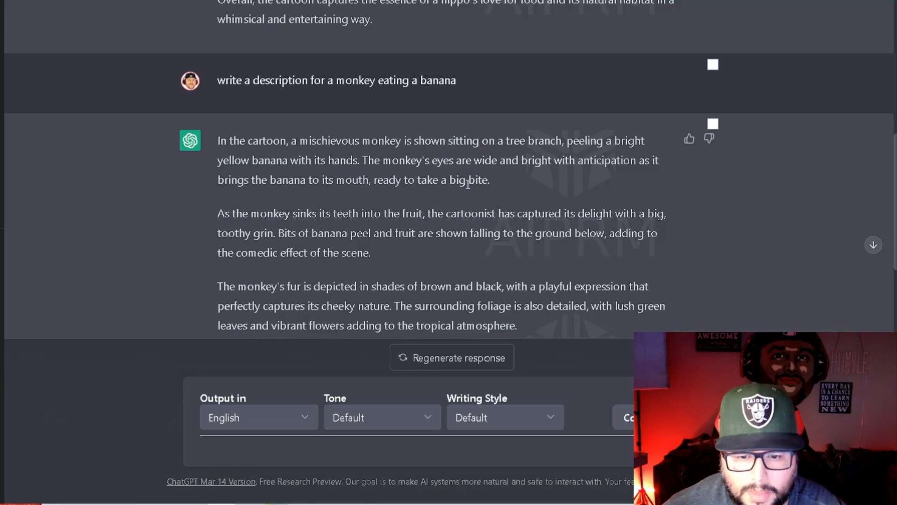
{"action": "left_click_drag", "start_coordinate": [217, 140], "coordinate": [489, 179]}
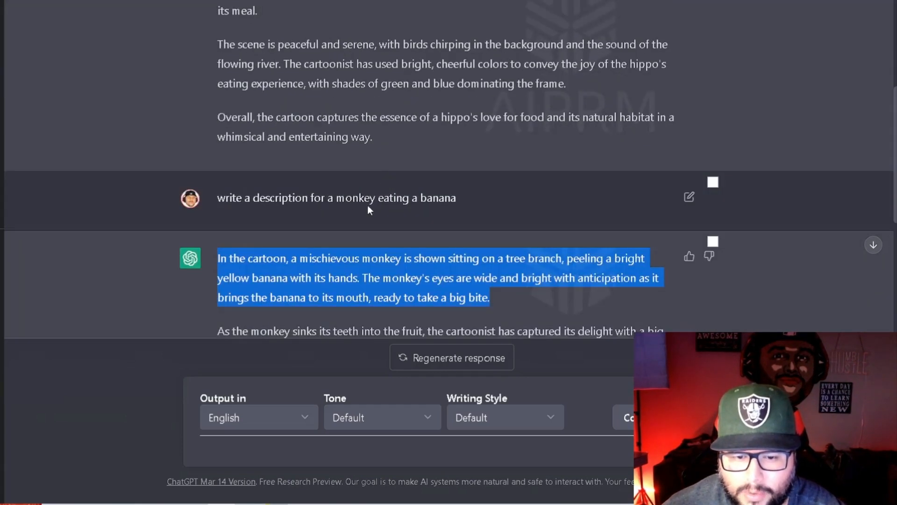
{"action": "mouse_move", "coordinate": [345, 174]}
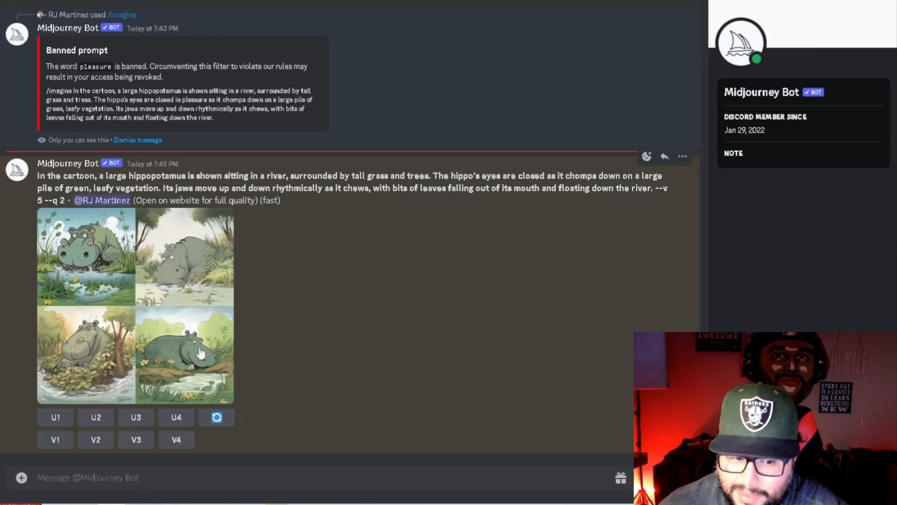
{"action": "mouse_move", "coordinate": [93, 302]}
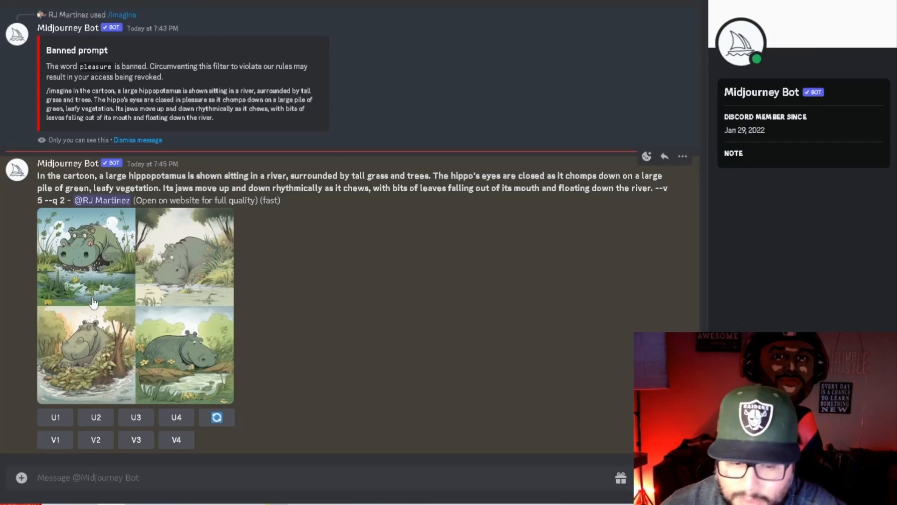
{"action": "mouse_move", "coordinate": [112, 252]}
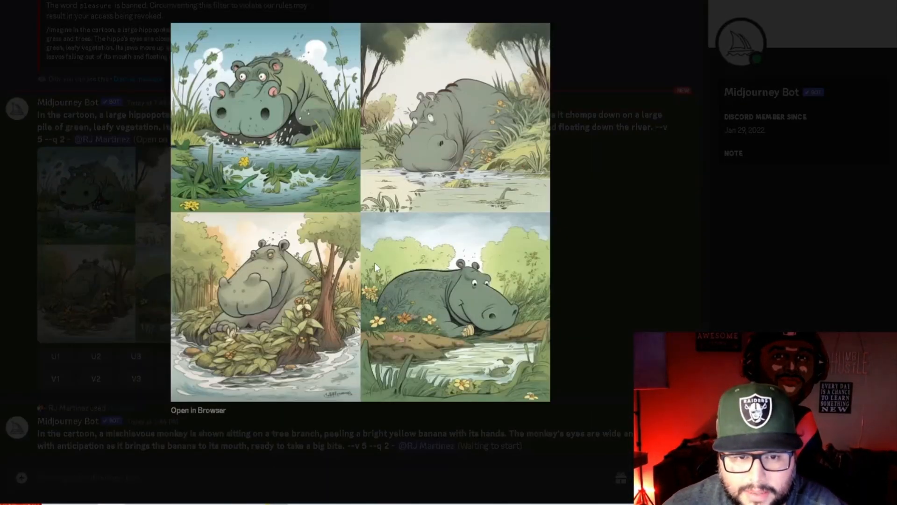
{"action": "mouse_move", "coordinate": [367, 222]}
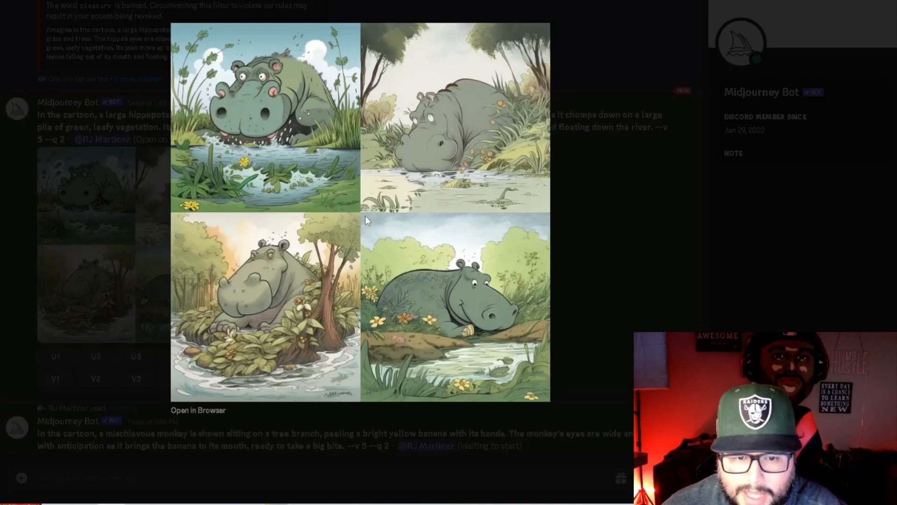
{"action": "mouse_move", "coordinate": [258, 142]}
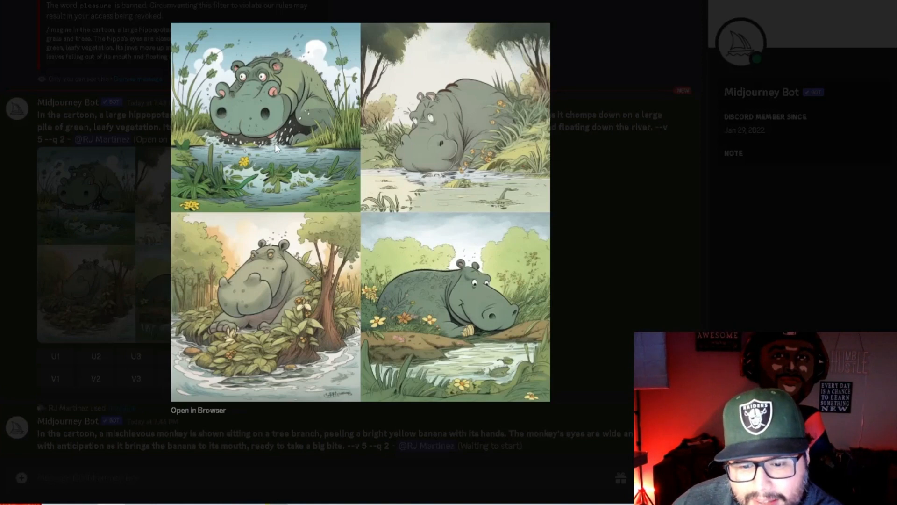
{"action": "mouse_move", "coordinate": [243, 296]}
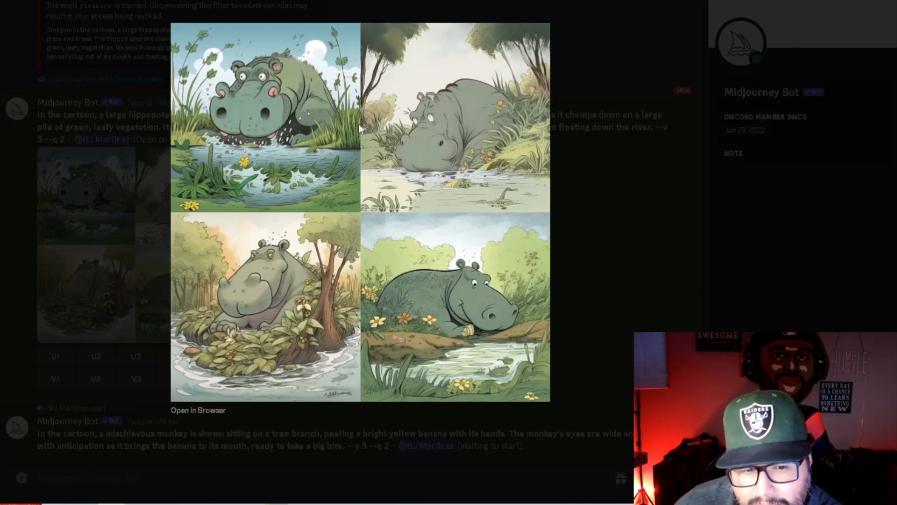
{"action": "mouse_move", "coordinate": [224, 60]}
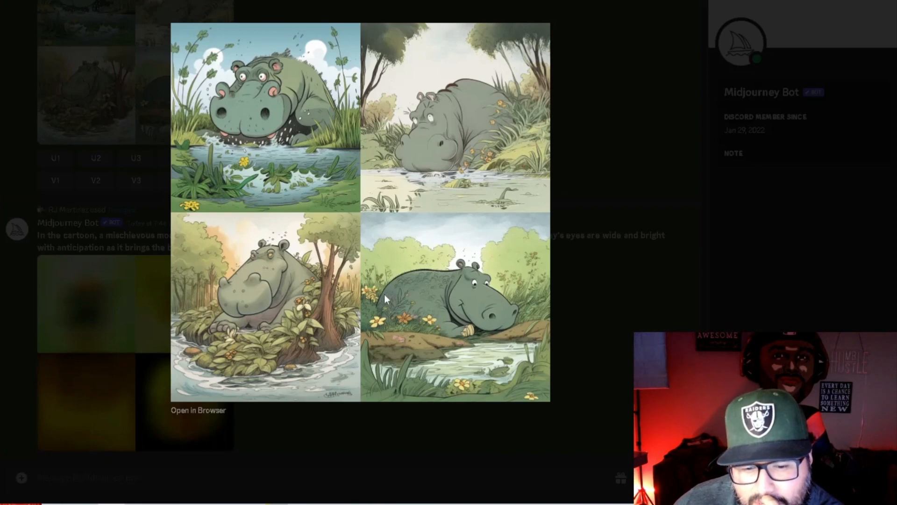
{"action": "mouse_move", "coordinate": [455, 280]}
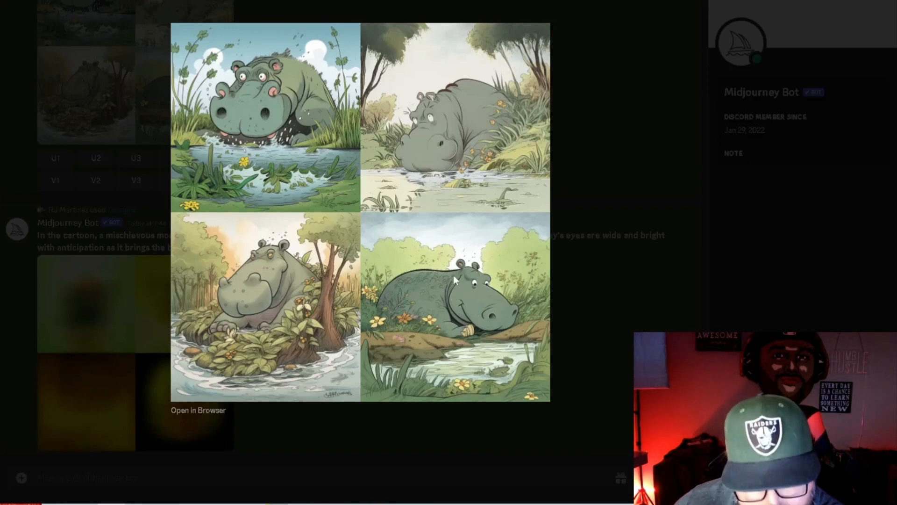
{"action": "mouse_move", "coordinate": [437, 266]}
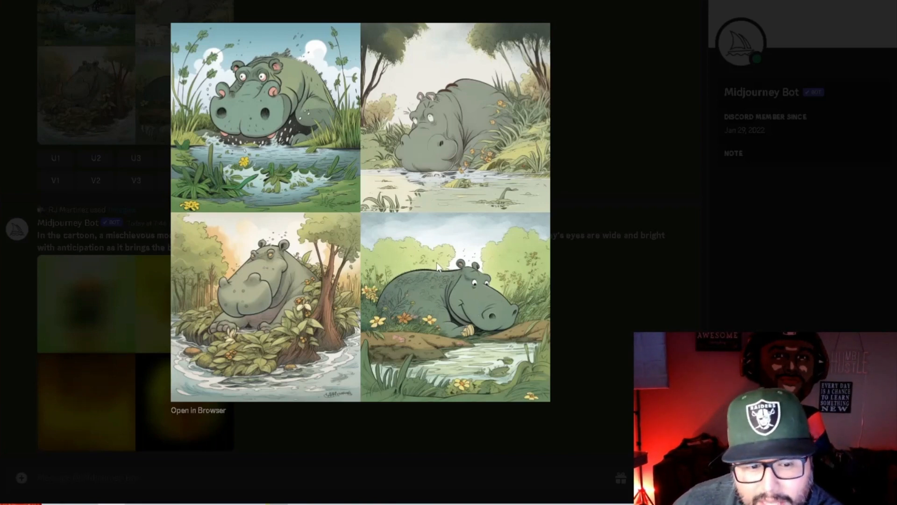
{"action": "mouse_move", "coordinate": [538, 249]}
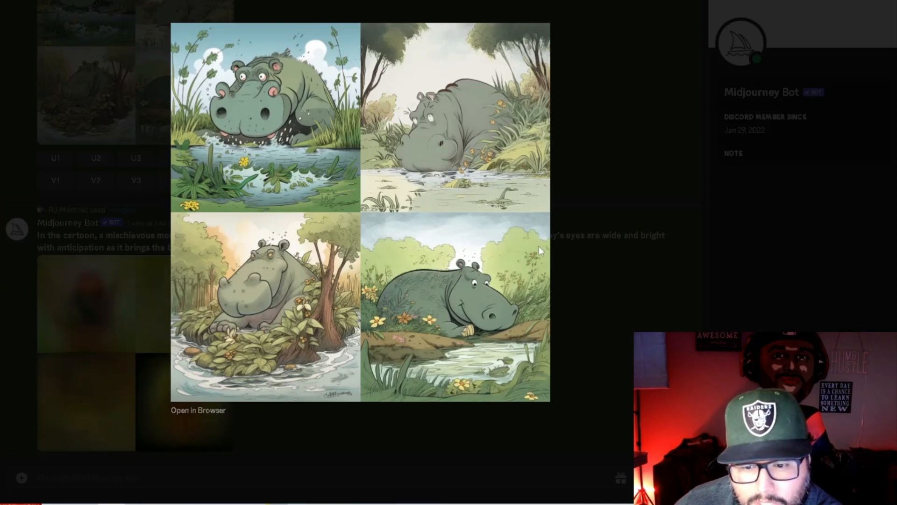
{"action": "mouse_move", "coordinate": [585, 219]}
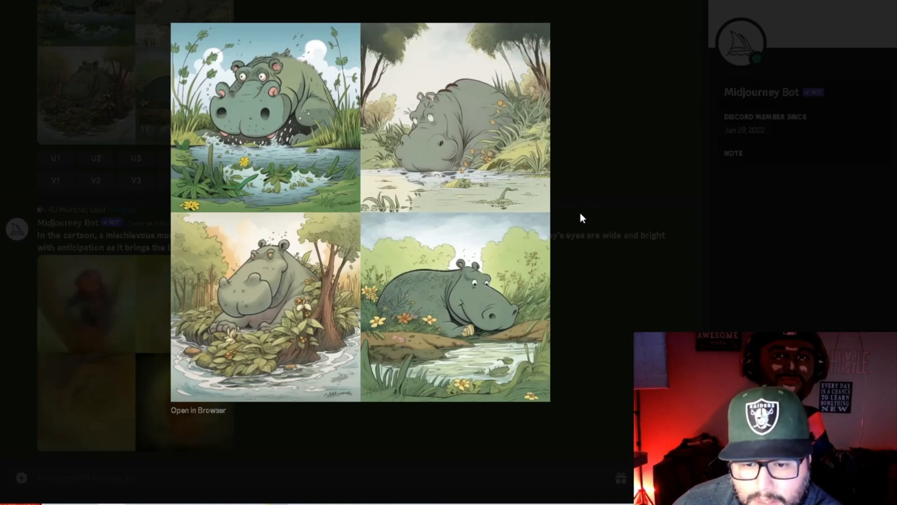
{"action": "mouse_move", "coordinate": [576, 219]}
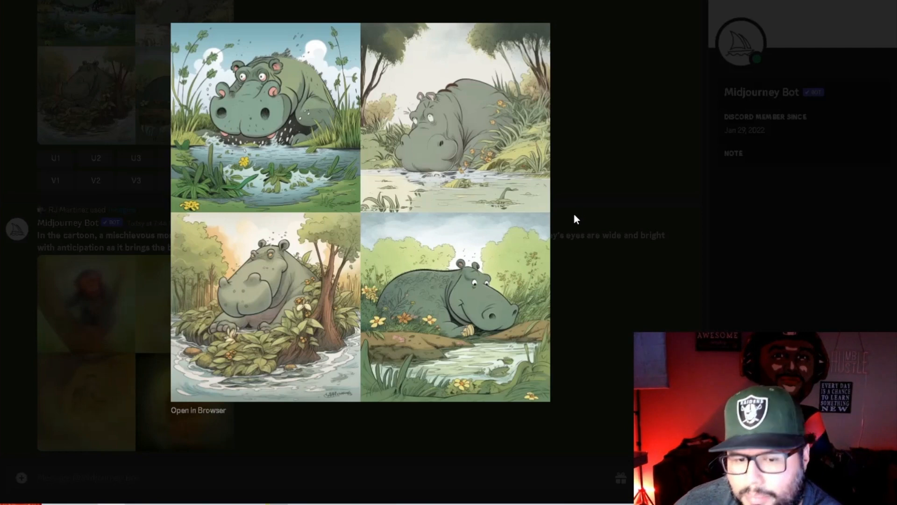
{"action": "mouse_move", "coordinate": [567, 216]}
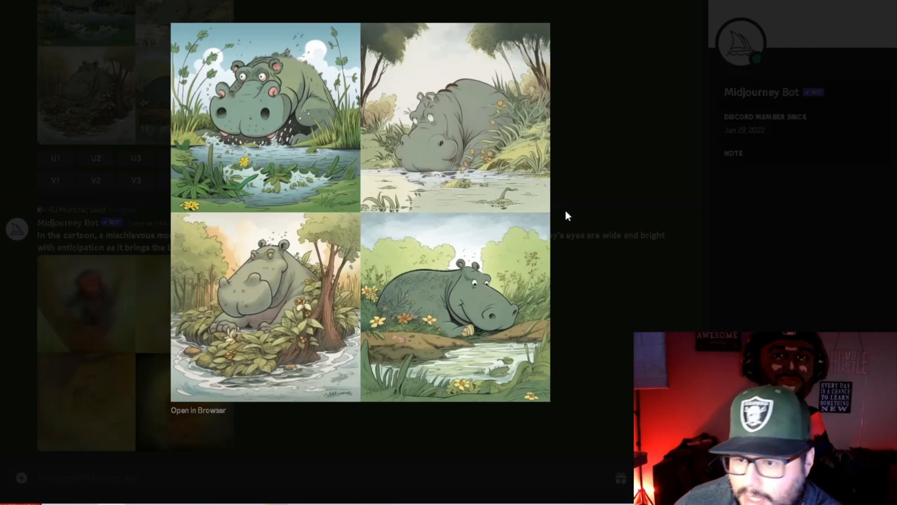
{"action": "mouse_move", "coordinate": [558, 216]}
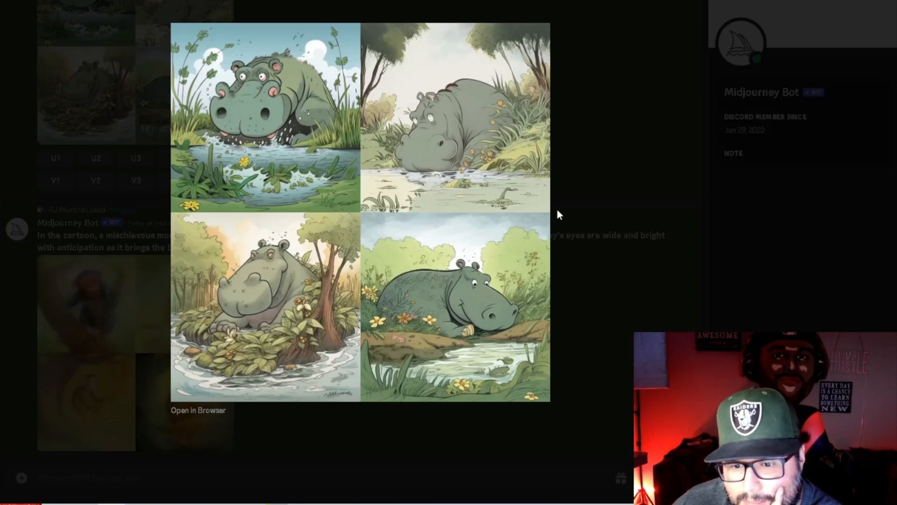
Request a Midjourney grid for 'Monkey eating a banana, tshirt designs'.
{"action": "type", "text": "/imagine prompt"}
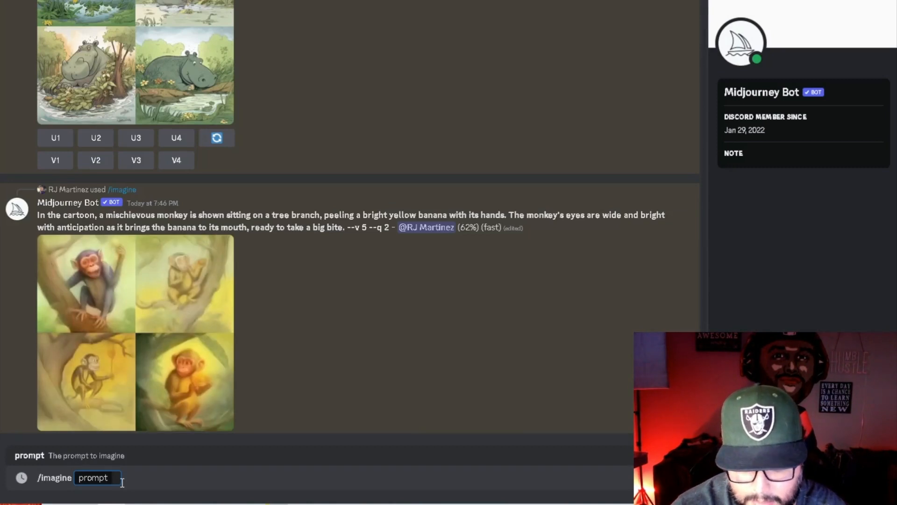
{"action": "type", "text": "Monkey eating a banana,"}
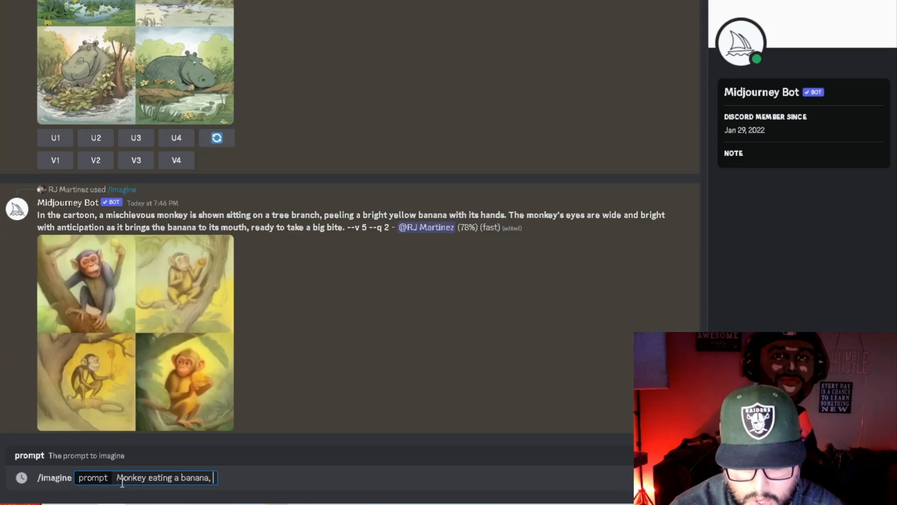
{"action": "type", "text": "tshirt designs"}
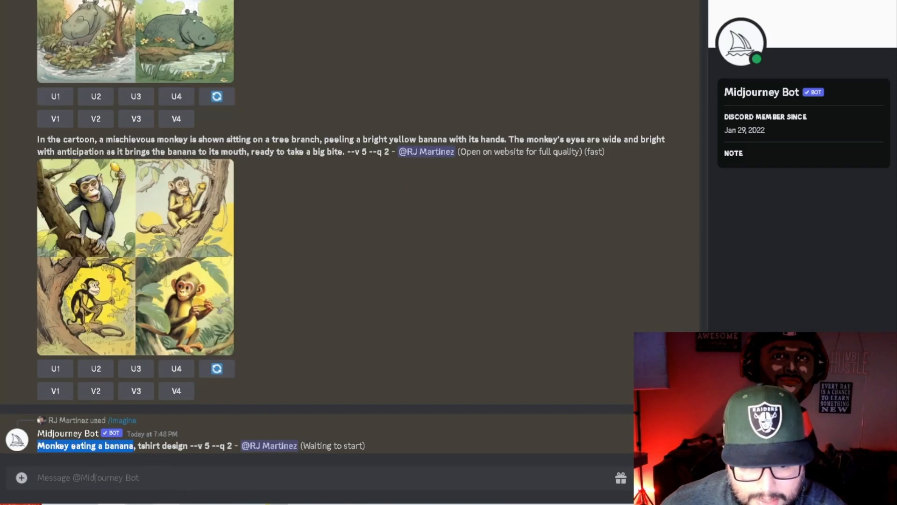
Submit a 'Monkey eating a banana' redbubble sticker prompt and begin a cartoon variant.
{"action": "type", "text": "Monkey eating a banana"}
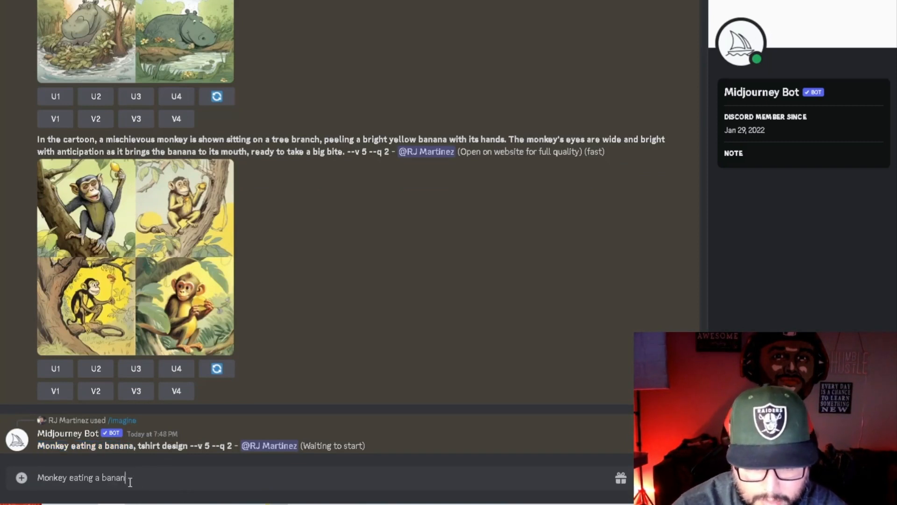
{"action": "type", "text": "/imagine prompt"}
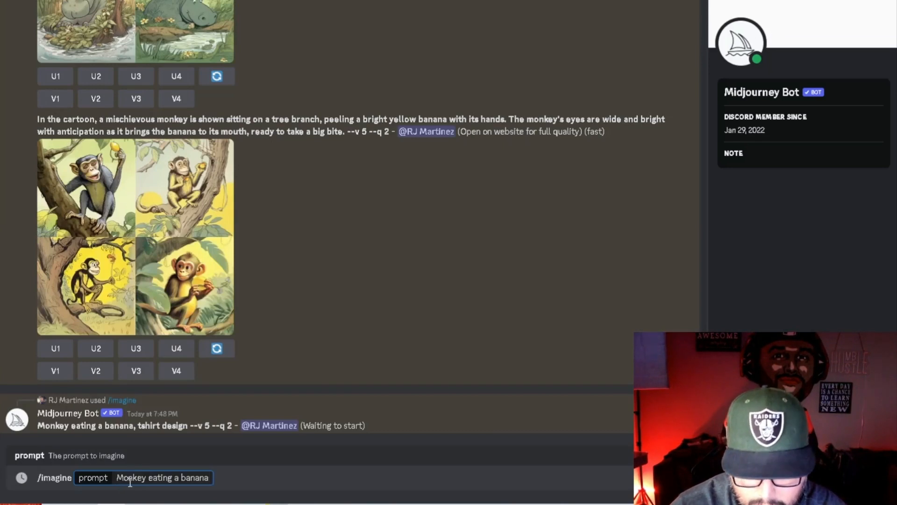
{"action": "type", "text": ", redbubble"}
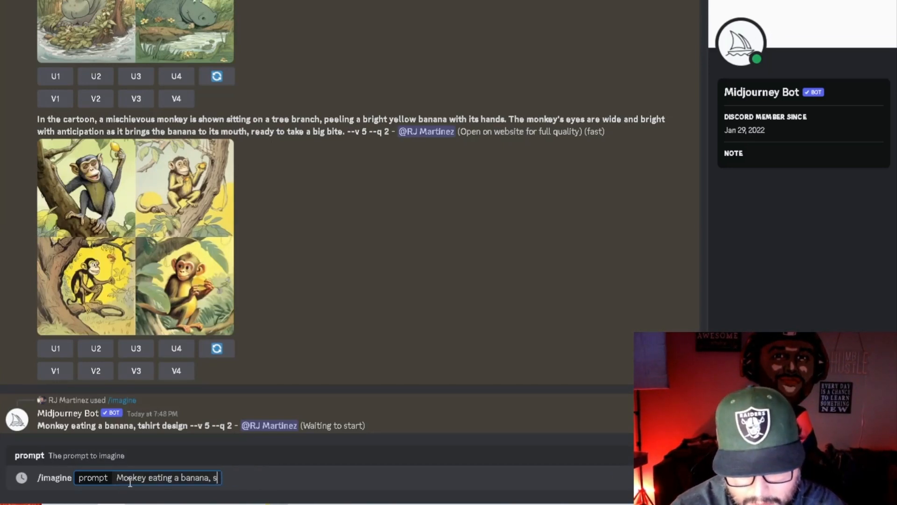
{"action": "type", "text": "ticker"}
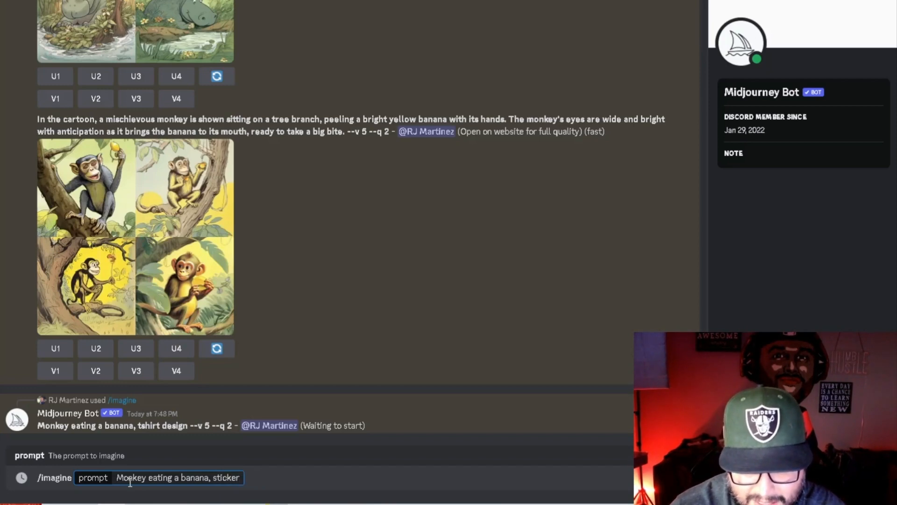
{"action": "key", "text": "enter"}
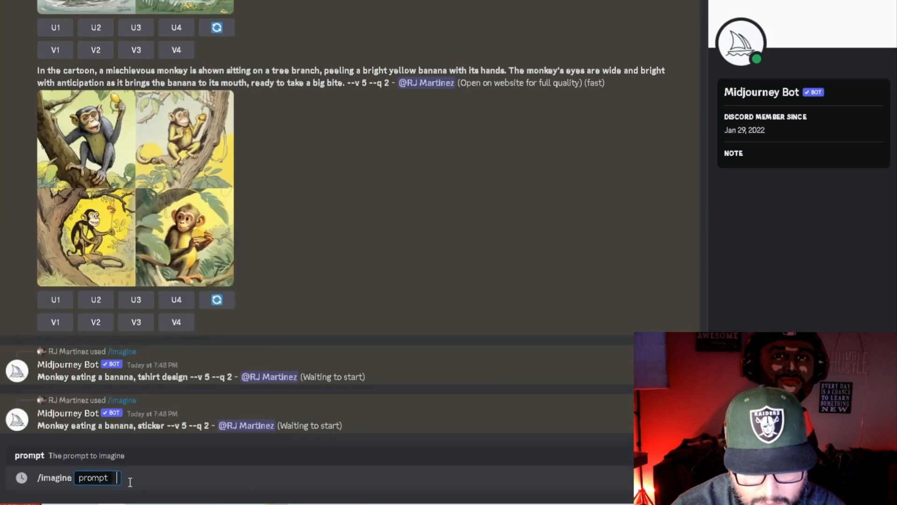
{"action": "type", "text": "Monkey eating a banana, car"}
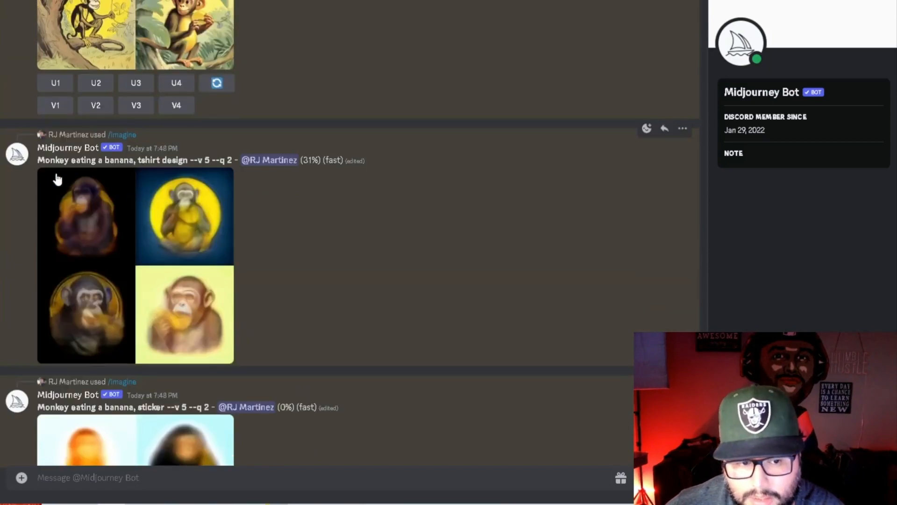
Enlarge the tree-monkey grid and the finished sticker grid, then close the preview.
{"action": "scroll", "scroll_direction": "down", "scroll_amount": 3}
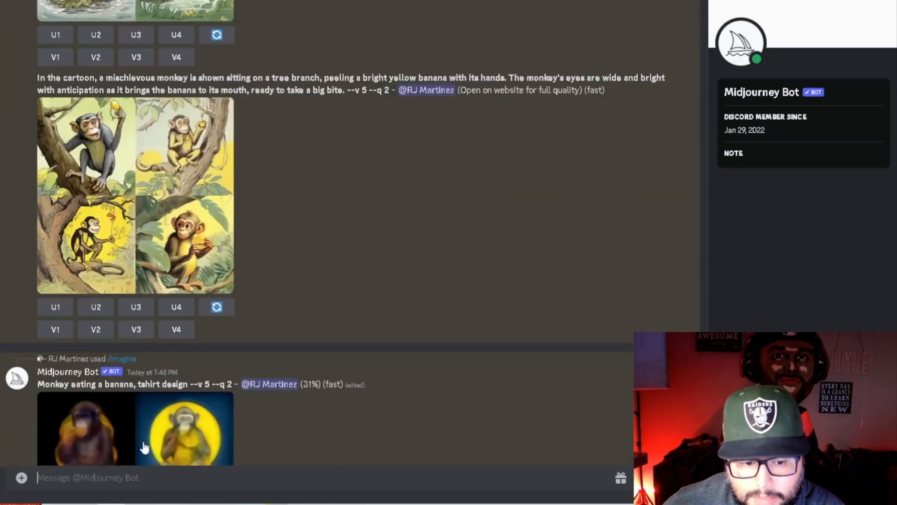
{"action": "left_click", "coordinate": [135, 195]}
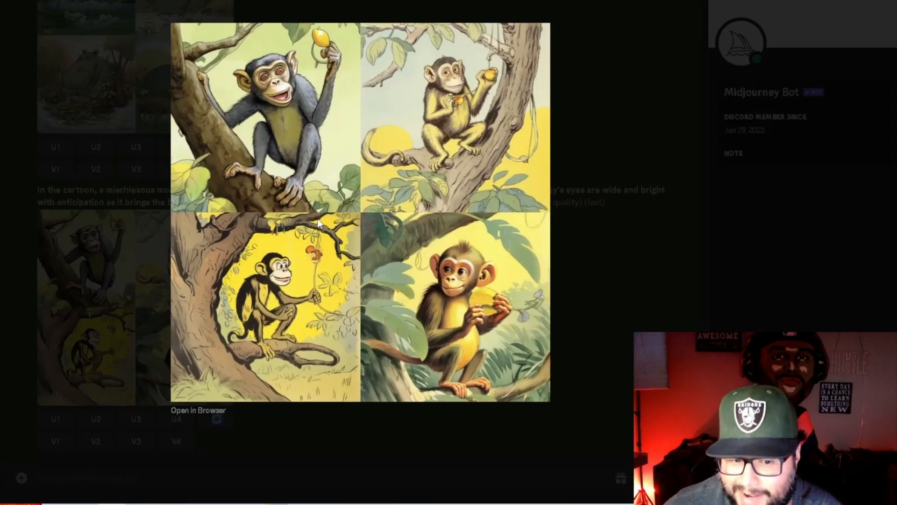
{"action": "mouse_move", "coordinate": [334, 150]}
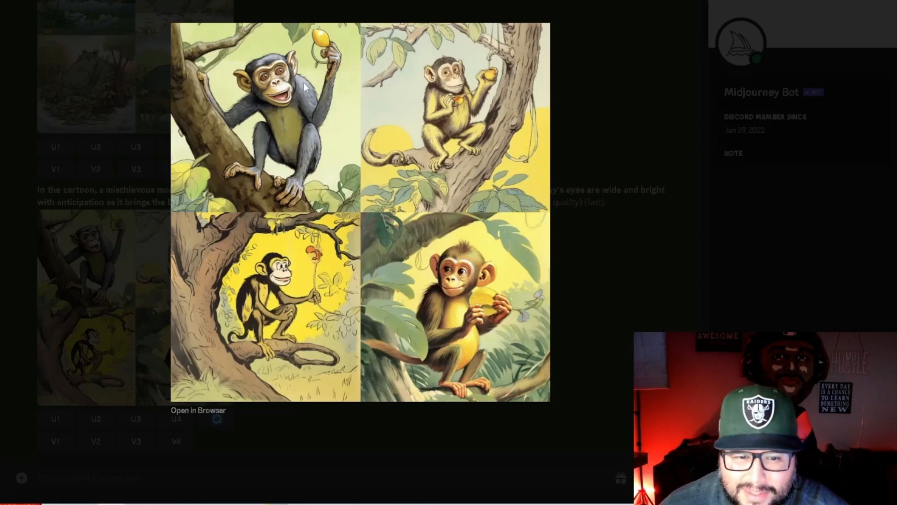
{"action": "mouse_move", "coordinate": [498, 327]}
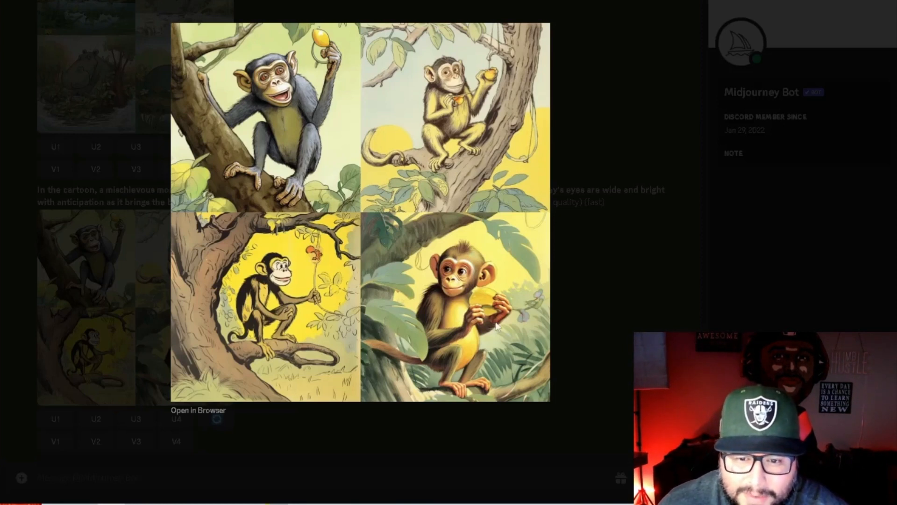
{"action": "mouse_move", "coordinate": [420, 166]}
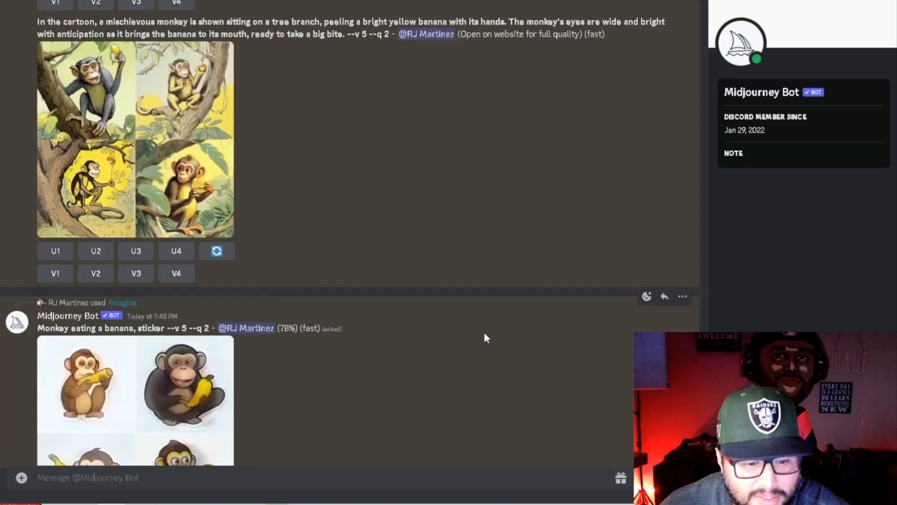
{"action": "scroll", "scroll_direction": "down", "scroll_amount": 3}
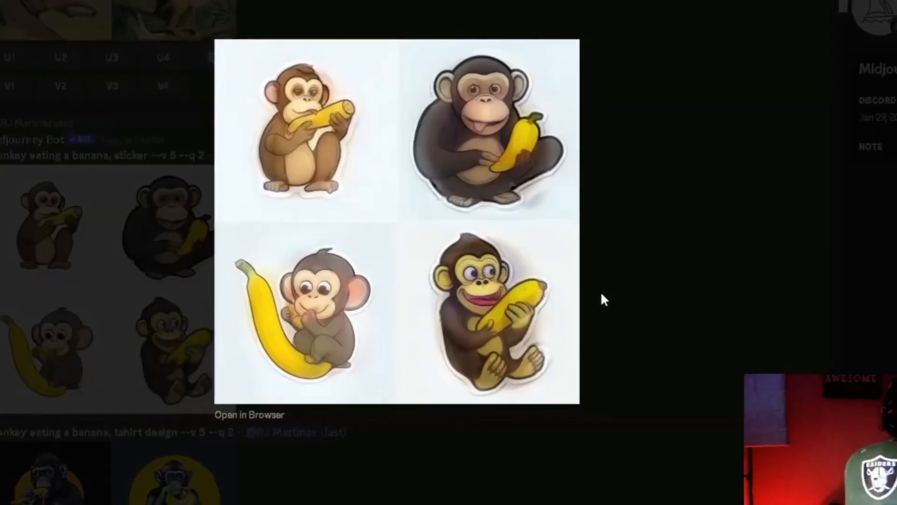
{"action": "left_click", "coordinate": [604, 299]}
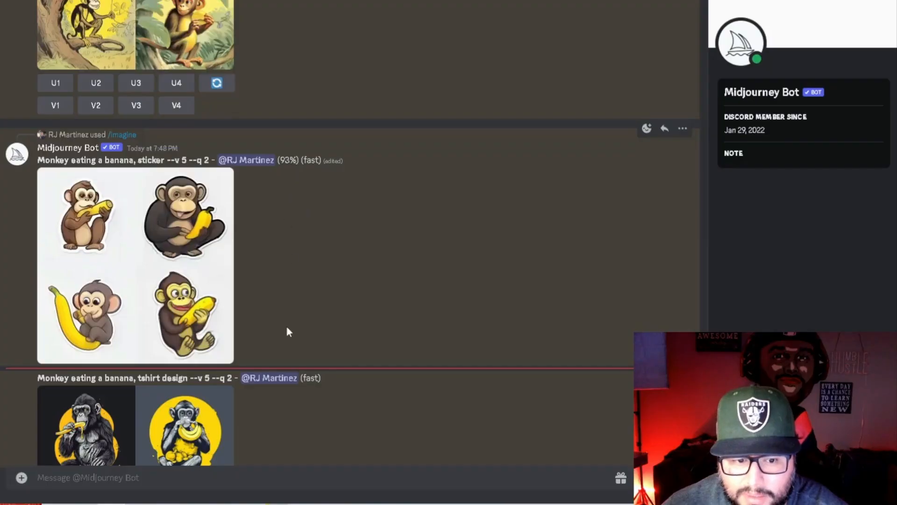
{"action": "scroll", "scroll_direction": "down", "scroll_amount": 3}
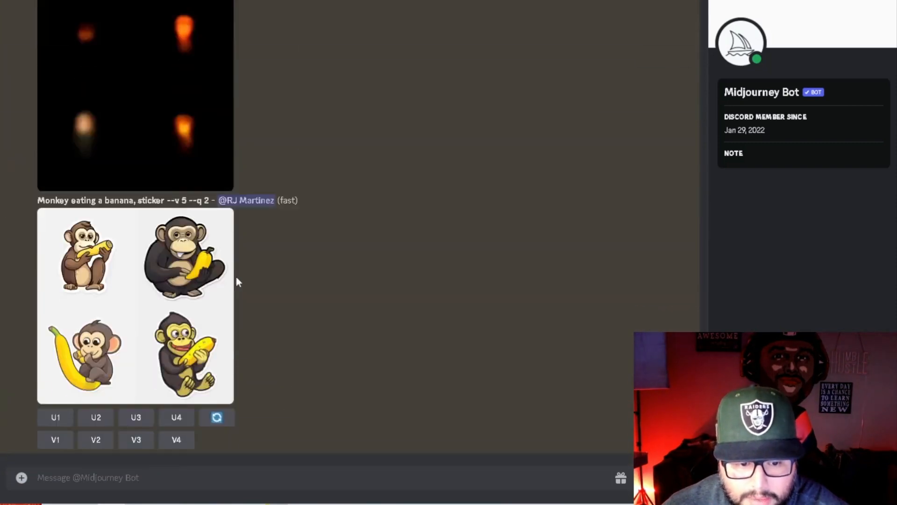
{"action": "mouse_move", "coordinate": [197, 302]}
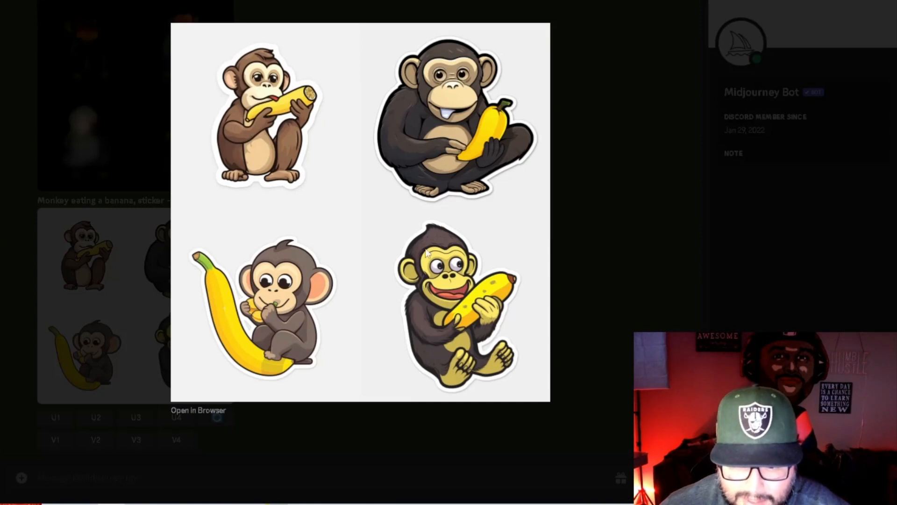
{"action": "mouse_move", "coordinate": [357, 110]}
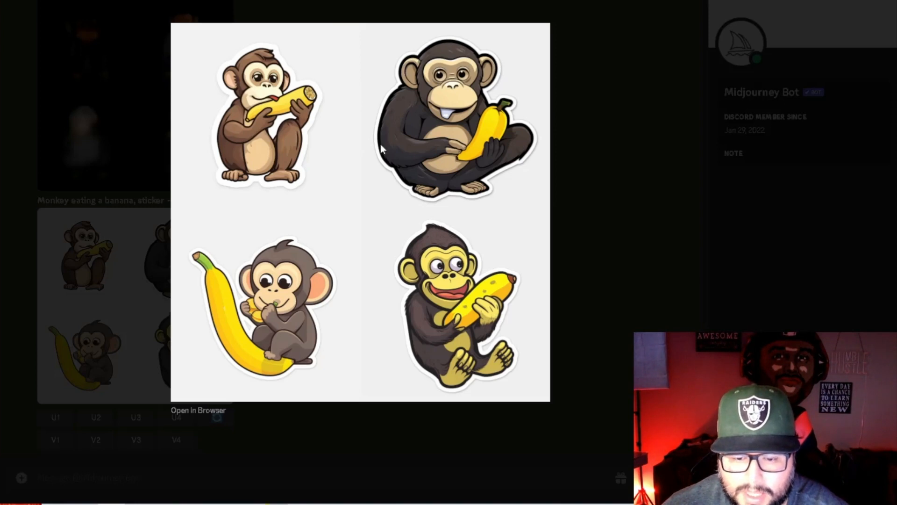
{"action": "mouse_move", "coordinate": [383, 119]}
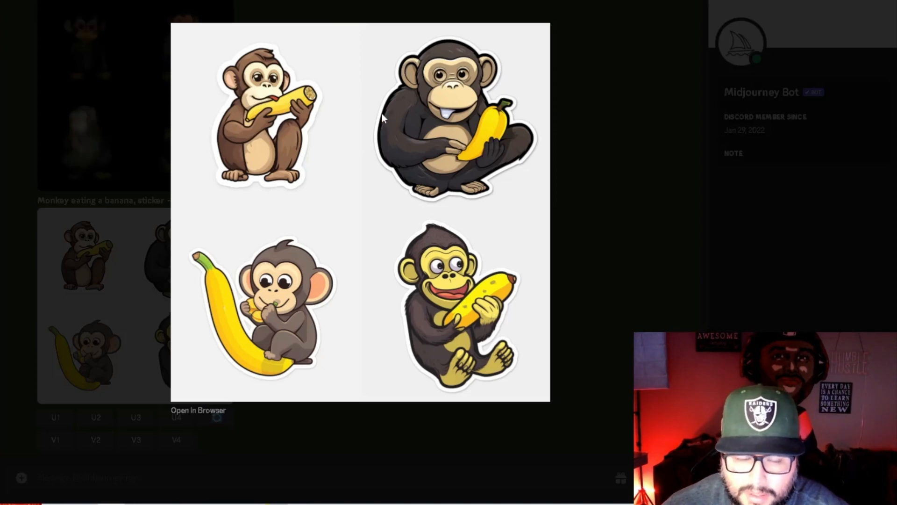
{"action": "mouse_move", "coordinate": [375, 94]}
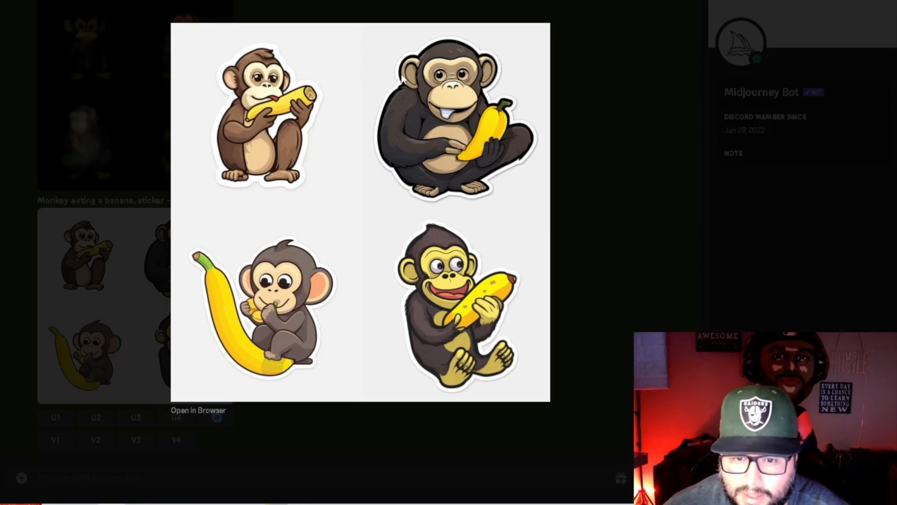
{"action": "mouse_move", "coordinate": [500, 97]}
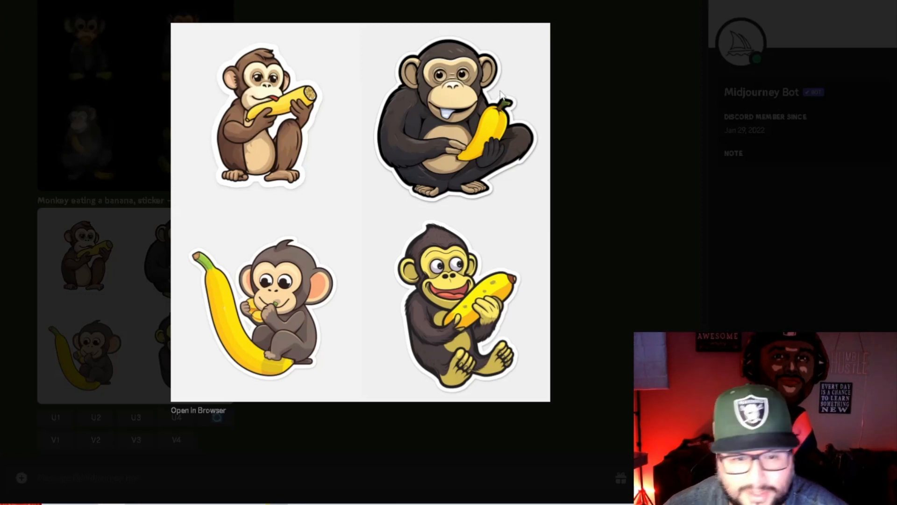
{"action": "mouse_move", "coordinate": [372, 77]}
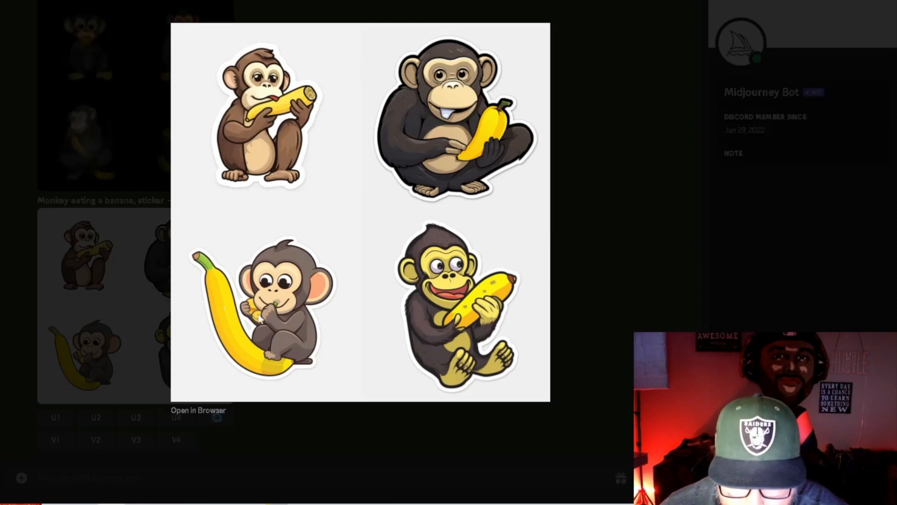
{"action": "mouse_move", "coordinate": [447, 206]}
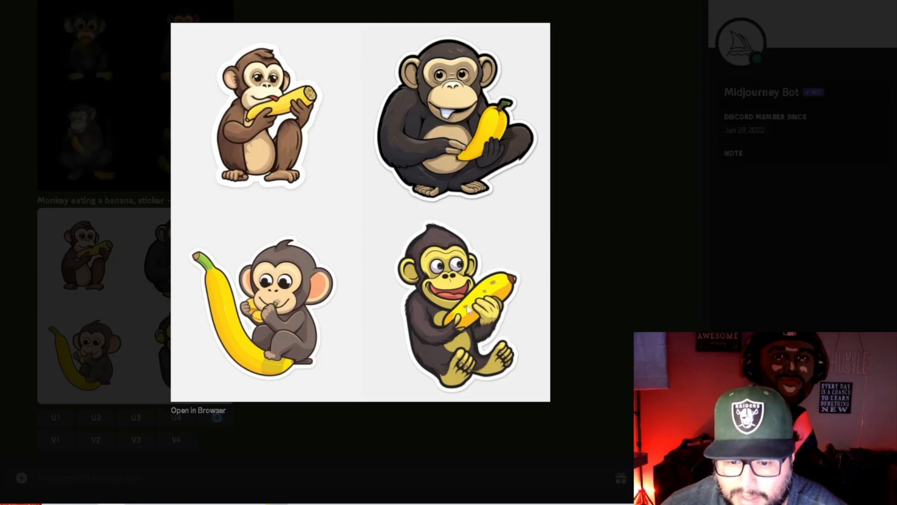
{"action": "mouse_move", "coordinate": [238, 100]}
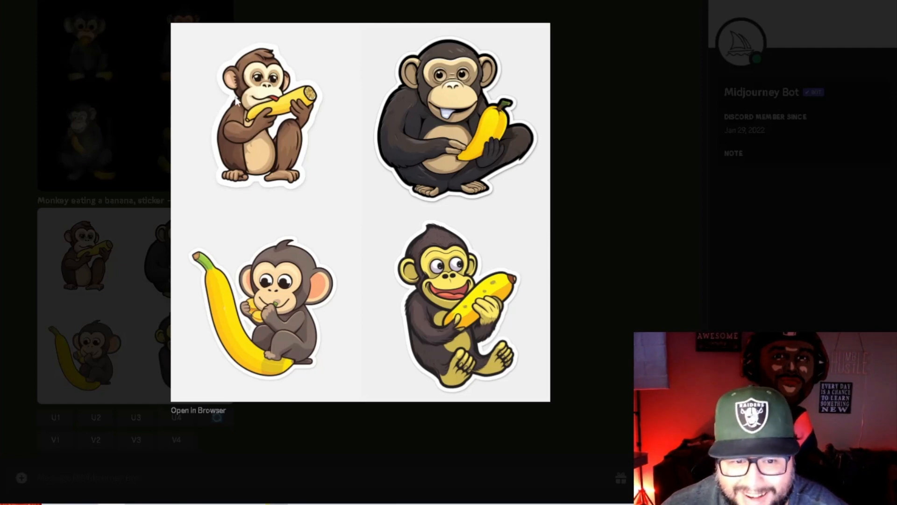
{"action": "mouse_move", "coordinate": [270, 347]}
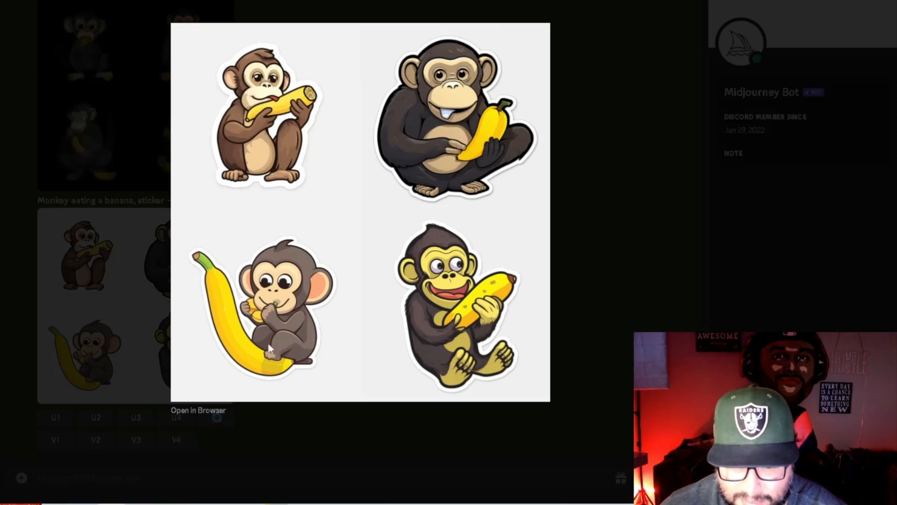
{"action": "mouse_move", "coordinate": [607, 142]}
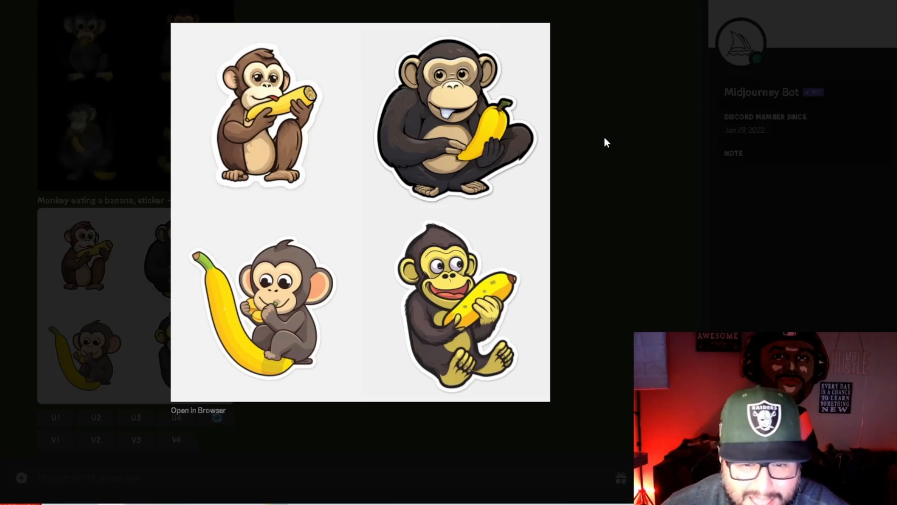
{"action": "left_click", "coordinate": [606, 142]}
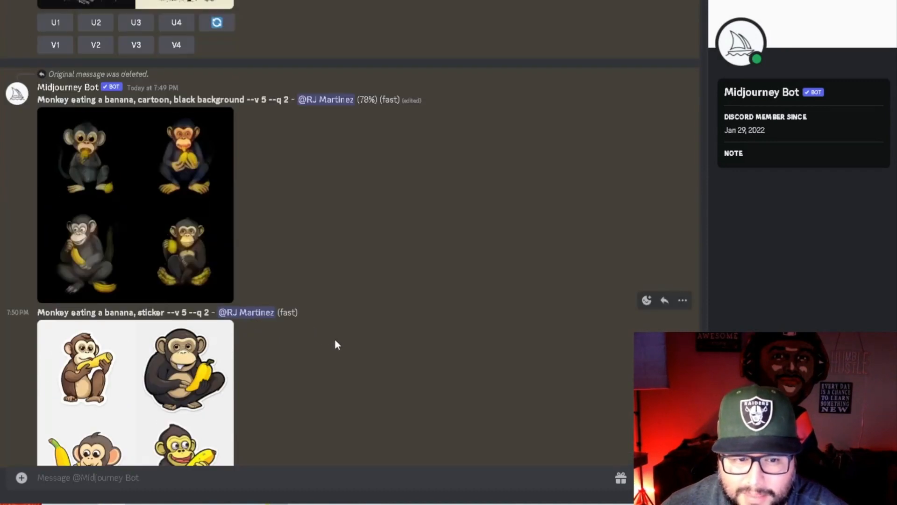
{"action": "scroll", "scroll_direction": "down", "scroll_amount": 3}
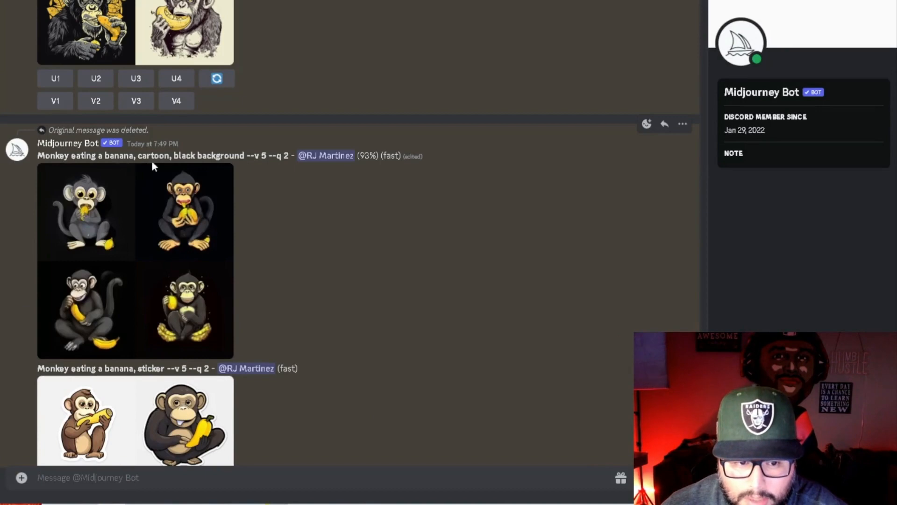
{"action": "scroll", "scroll_direction": "down", "scroll_amount": 3}
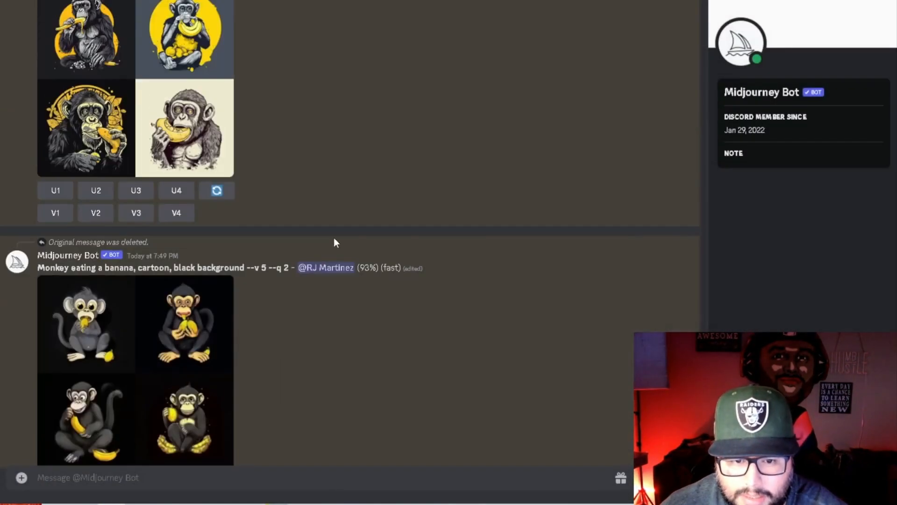
{"action": "scroll", "scroll_direction": "down", "scroll_amount": 3}
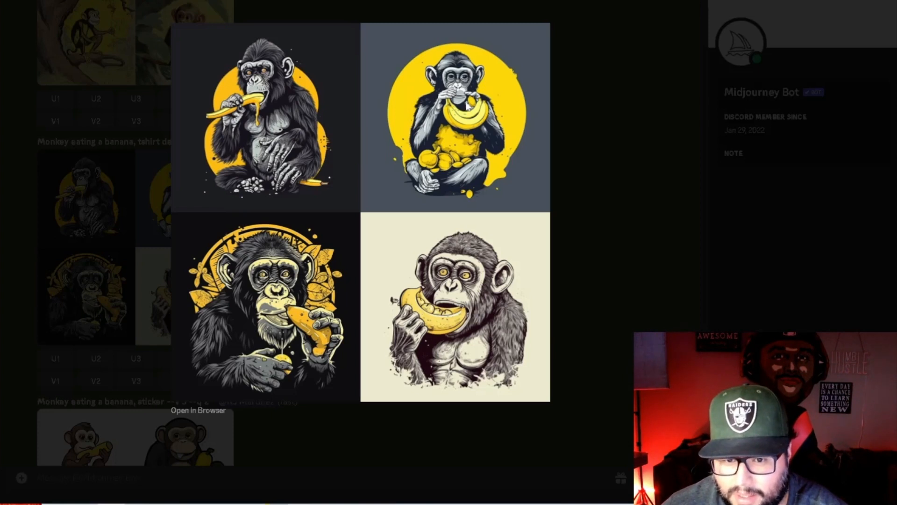
{"action": "mouse_move", "coordinate": [245, 315]}
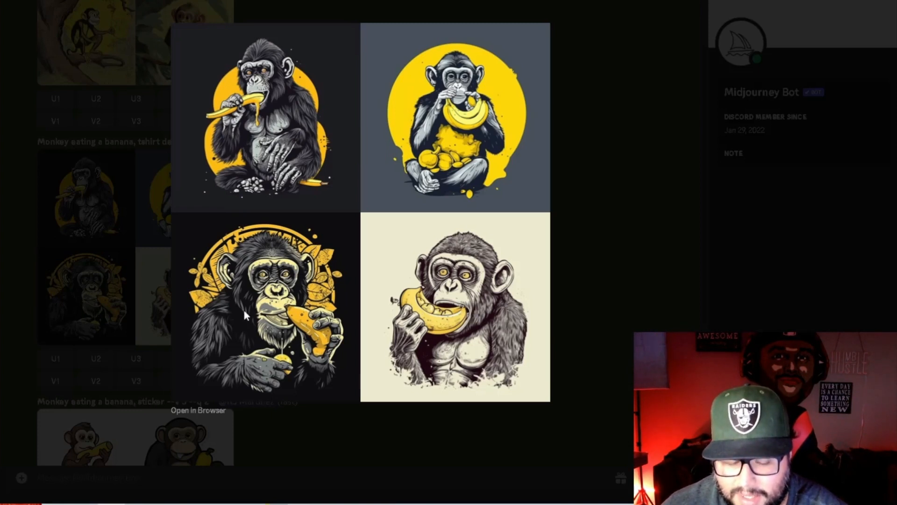
{"action": "mouse_move", "coordinate": [617, 228]}
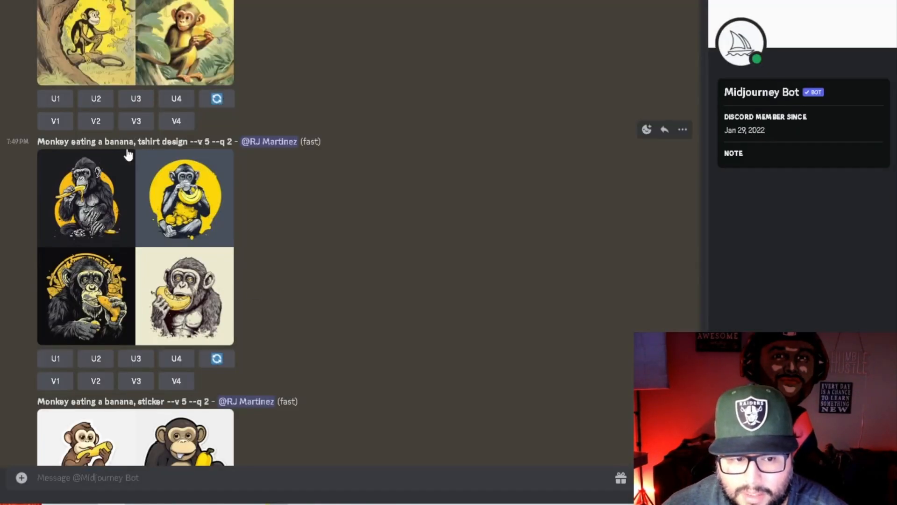
{"action": "double_click", "coordinate": [119, 141]}
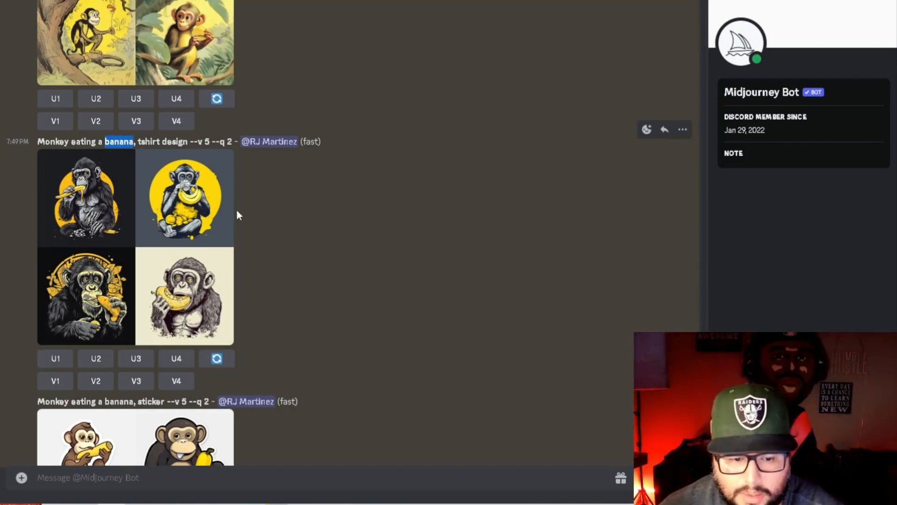
{"action": "scroll", "scroll_direction": "down", "scroll_amount": 3}
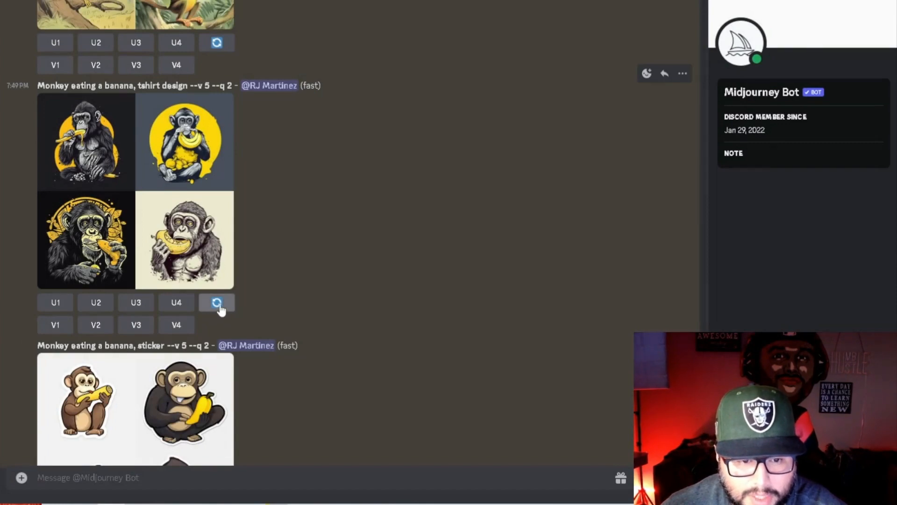
{"action": "mouse_move", "coordinate": [309, 329]}
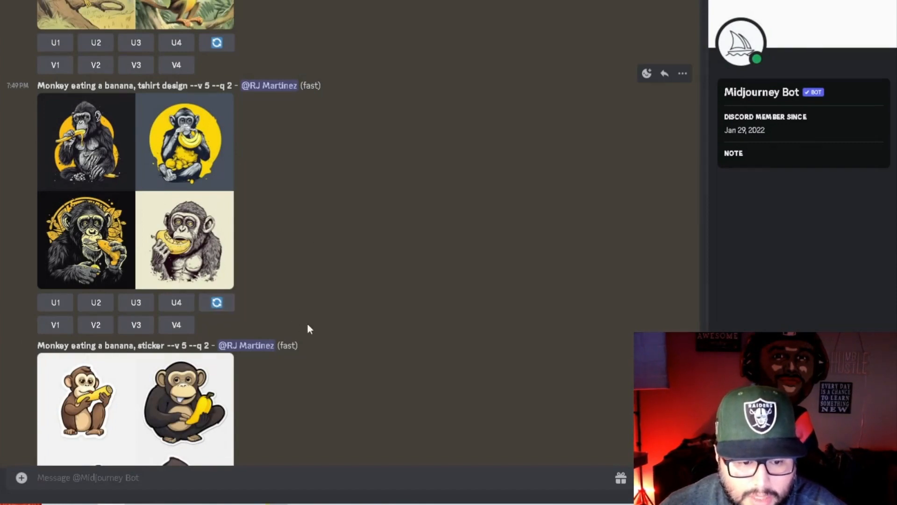
{"action": "scroll", "scroll_direction": "down", "scroll_amount": 3}
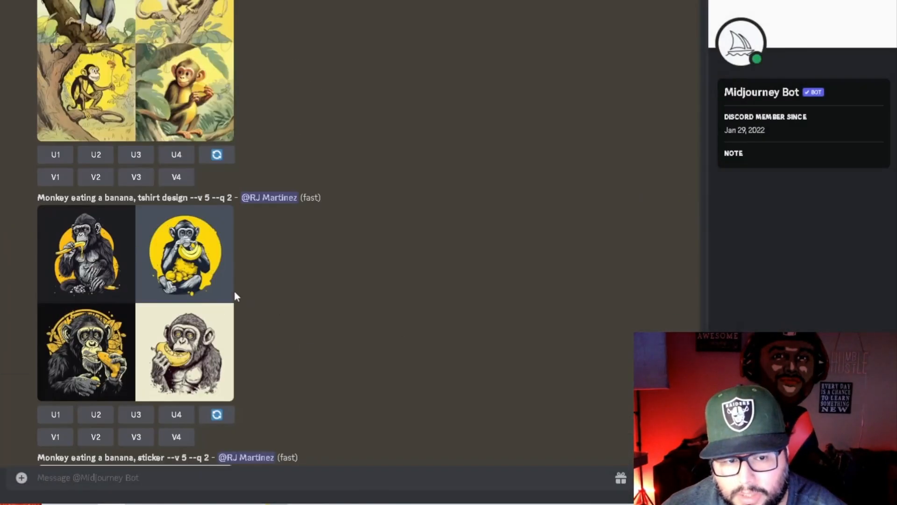
{"action": "left_click", "coordinate": [86, 253]}
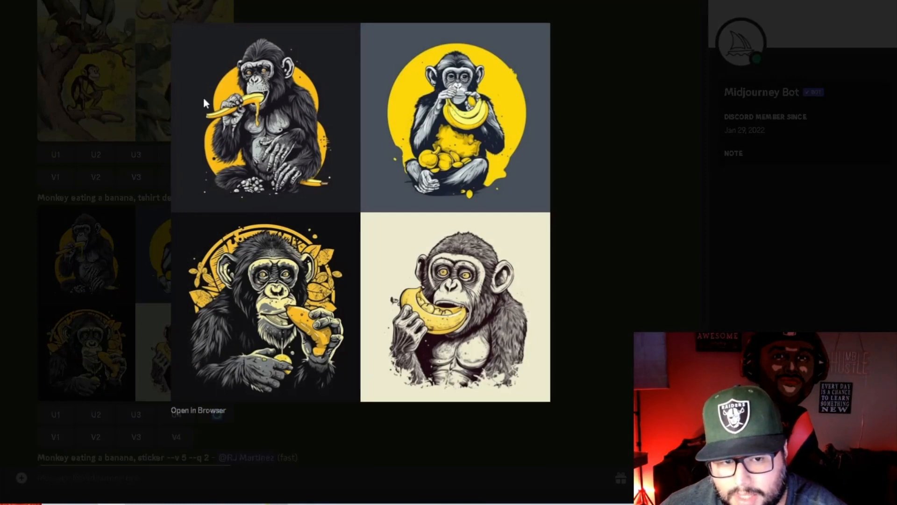
{"action": "mouse_move", "coordinate": [204, 75]}
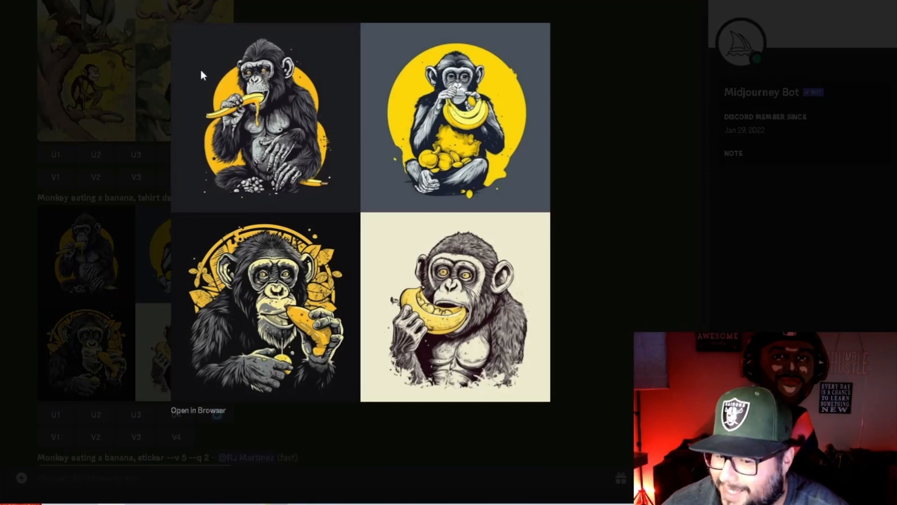
{"action": "mouse_move", "coordinate": [538, 92]}
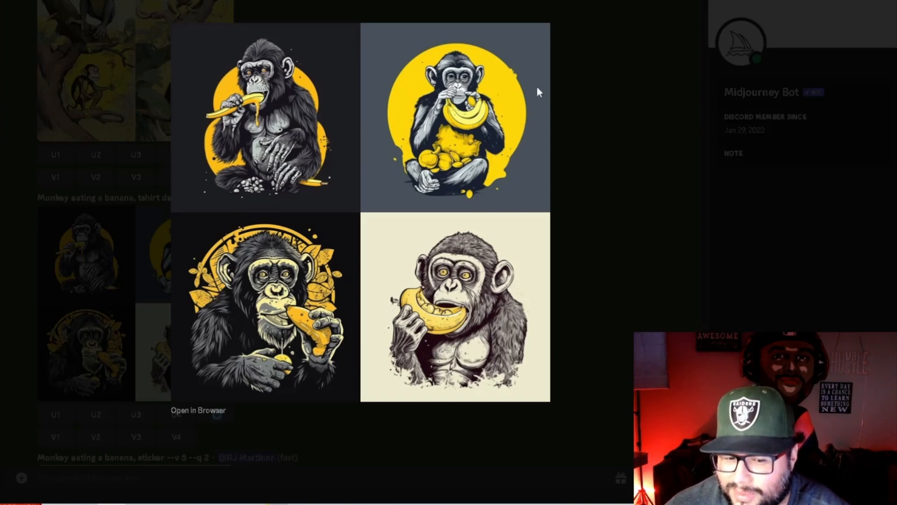
{"action": "mouse_move", "coordinate": [595, 123]}
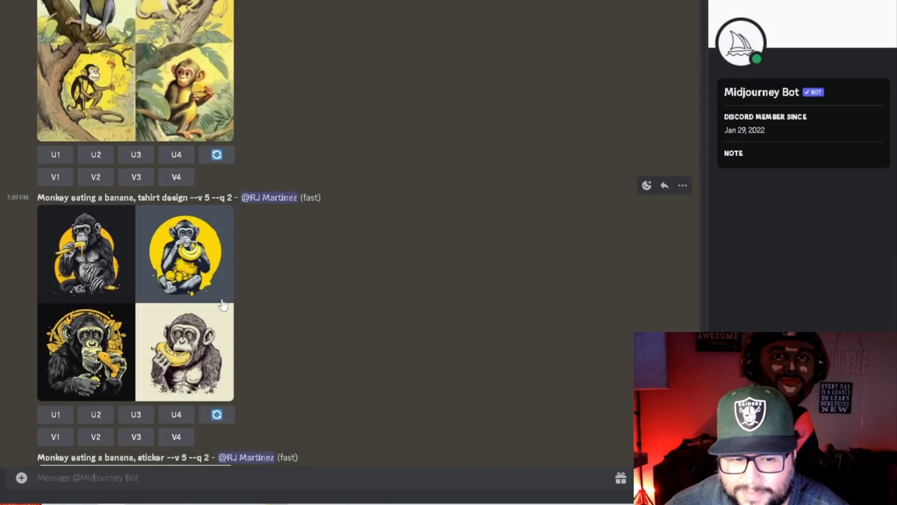
Submit 'Monkey eating a banana, cartoon, white background' and enlarge the black-background grid.
{"action": "scroll", "scroll_direction": "down", "scroll_amount": 3}
{"action": "type", "text": "/imagine prompt Monkey eating a banana,"}
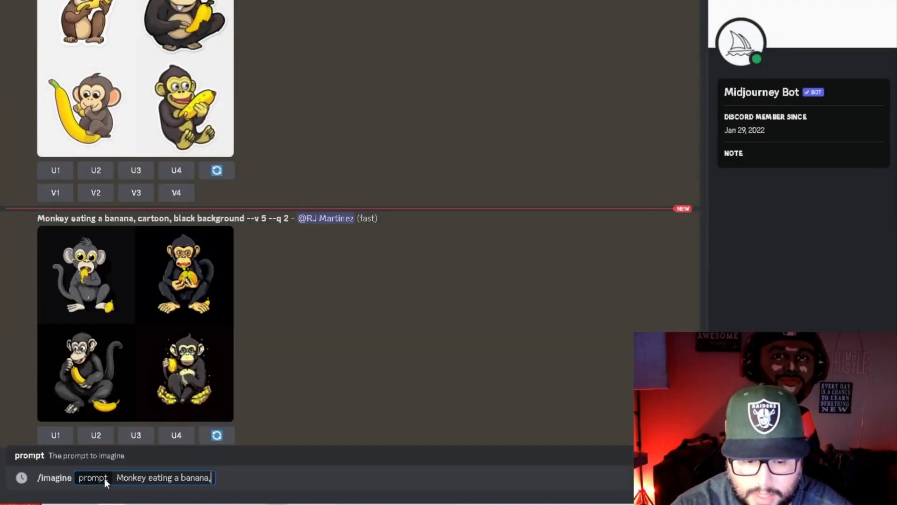
{"action": "type", "text": "cartoon,"}
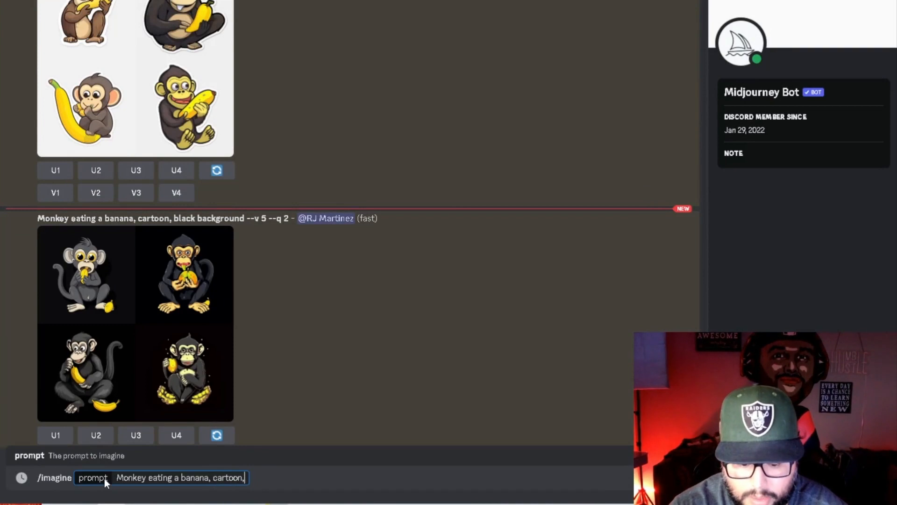
{"action": "type", "text": "white back"}
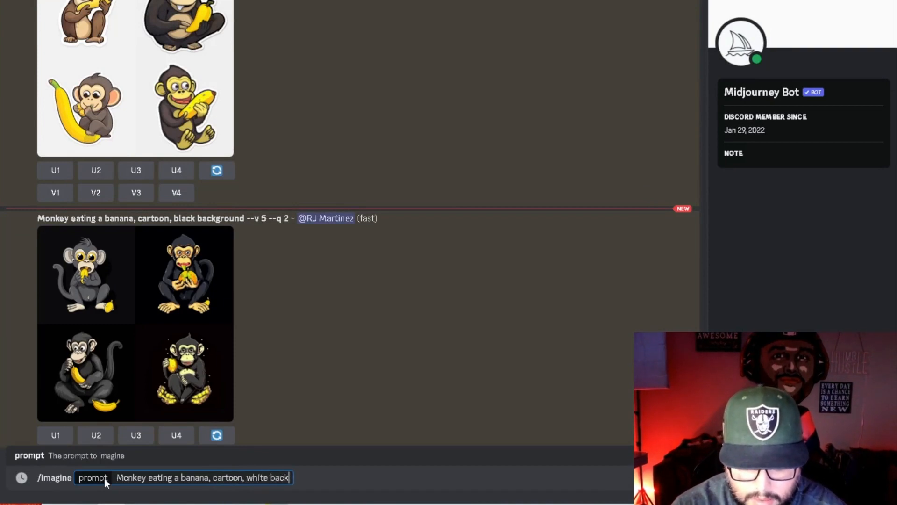
{"action": "key", "text": "enter"}
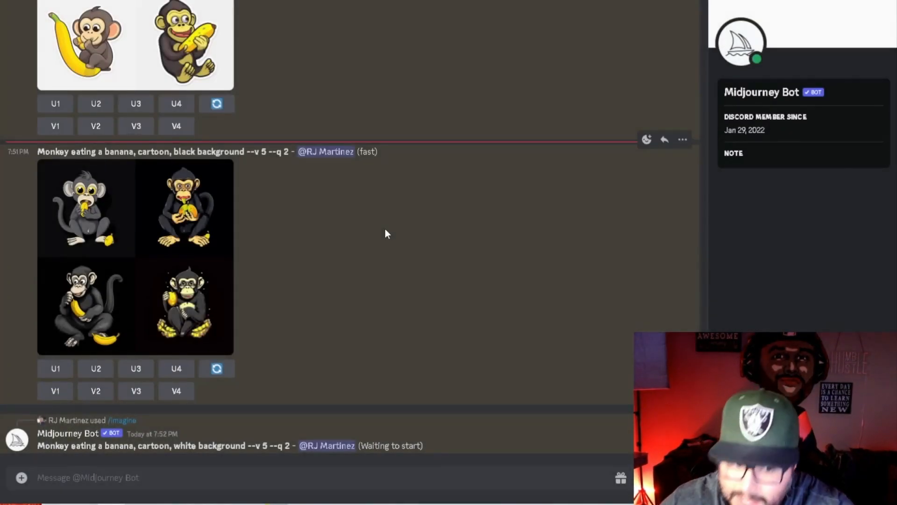
{"action": "left_click", "coordinate": [86, 209]}
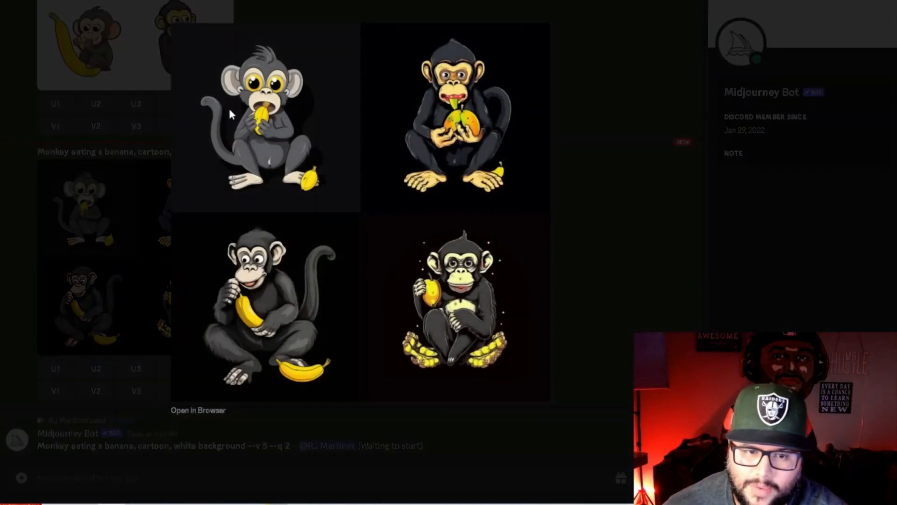
{"action": "mouse_move", "coordinate": [240, 312]}
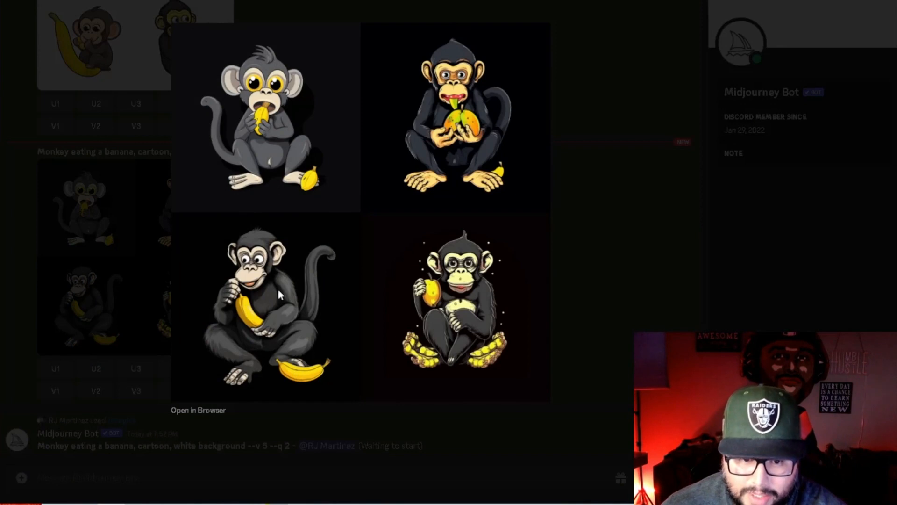
{"action": "mouse_move", "coordinate": [446, 286]}
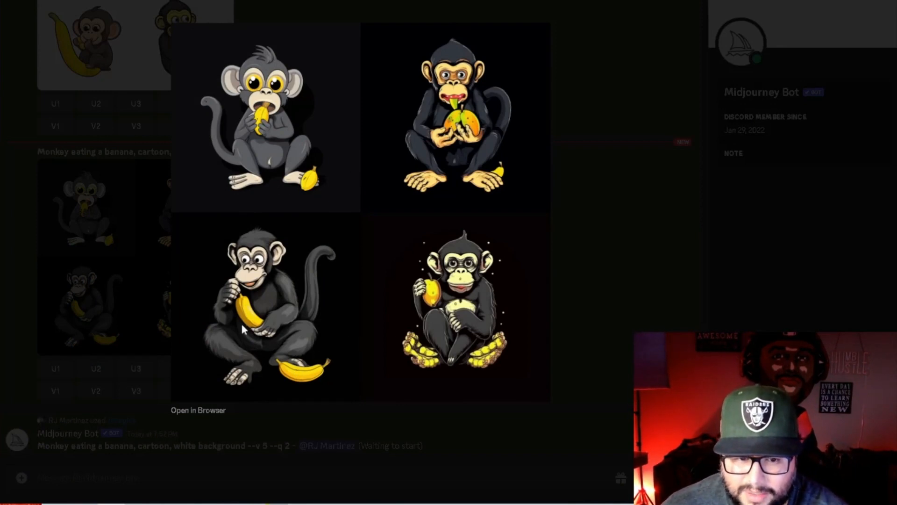
{"action": "mouse_move", "coordinate": [276, 199]}
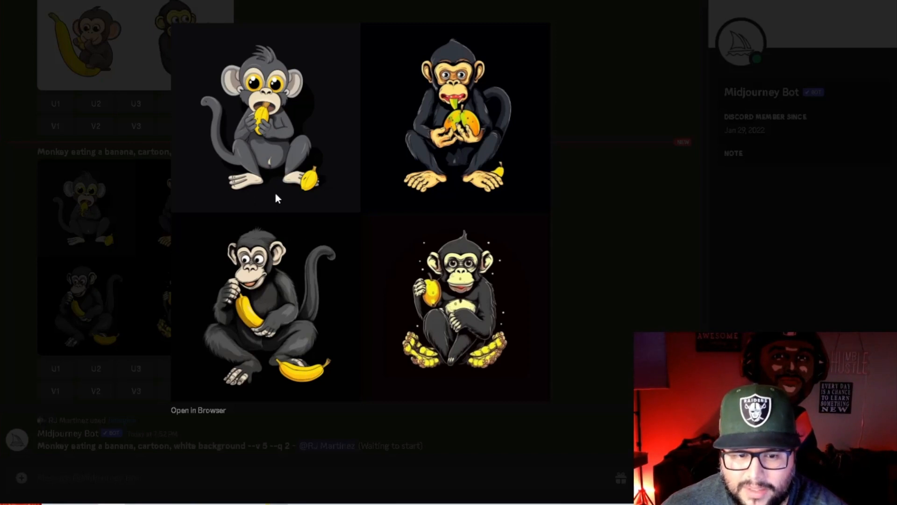
{"action": "mouse_move", "coordinate": [446, 162]}
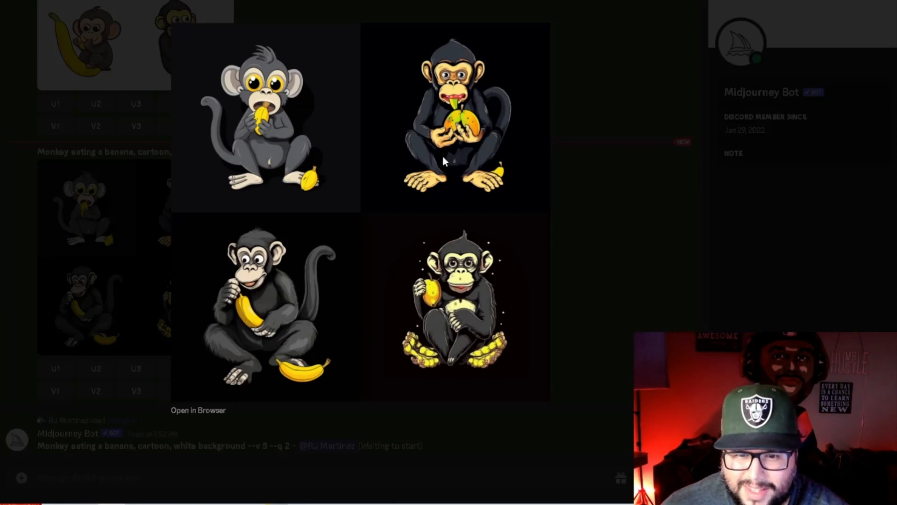
{"action": "mouse_move", "coordinate": [458, 321]}
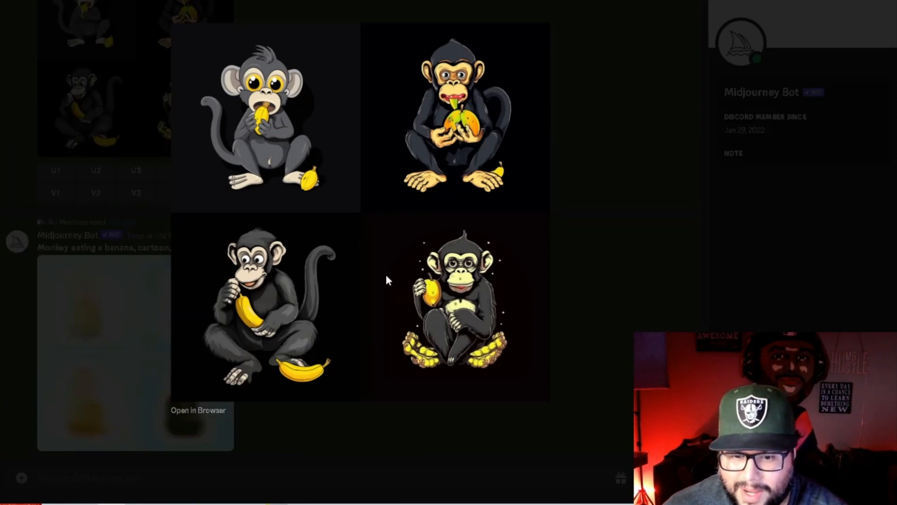
{"action": "mouse_move", "coordinate": [629, 113]}
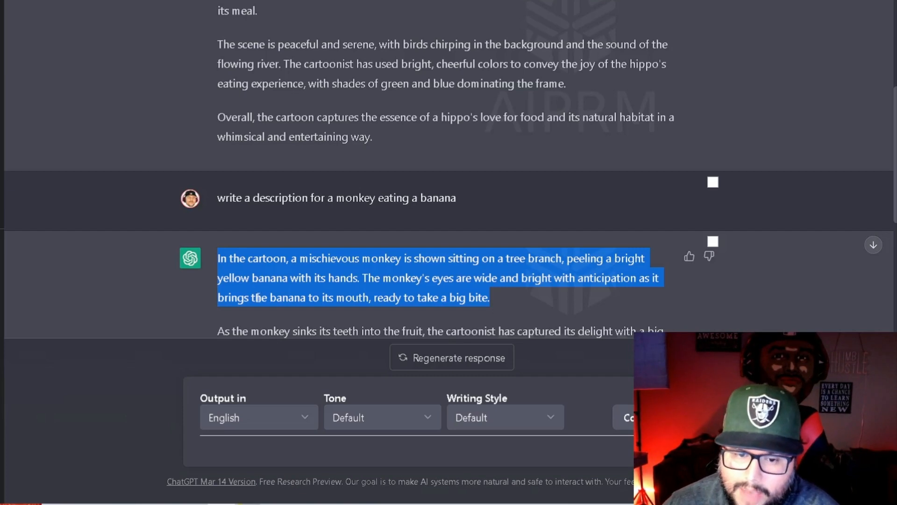
Scroll through the ChatGPT conversation showing the hippo and monkey descriptions.
{"action": "scroll", "scroll_direction": "down", "scroll_amount": 3}
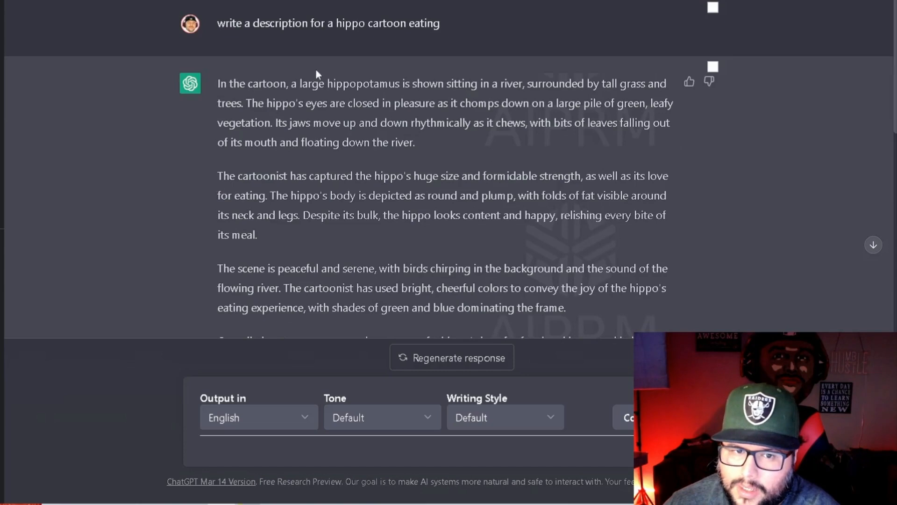
{"action": "mouse_move", "coordinate": [368, 253]}
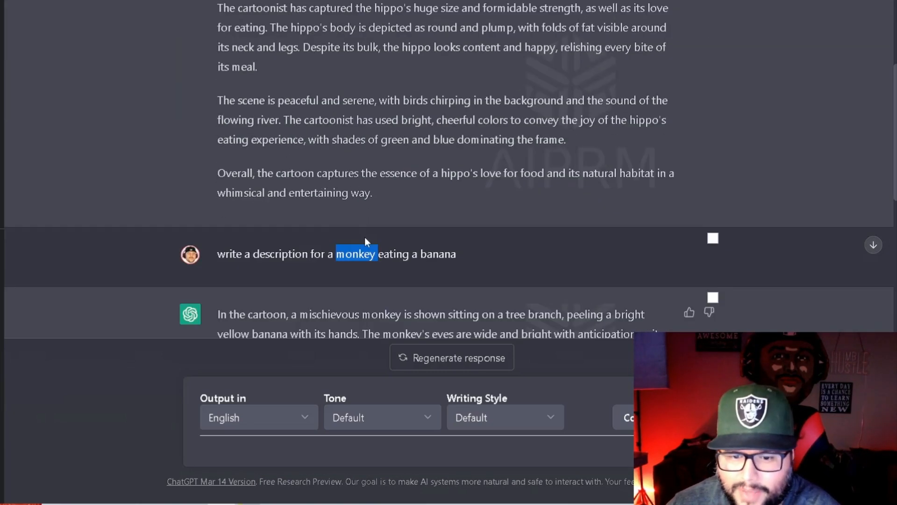
{"action": "scroll", "scroll_direction": "down", "scroll_amount": 3}
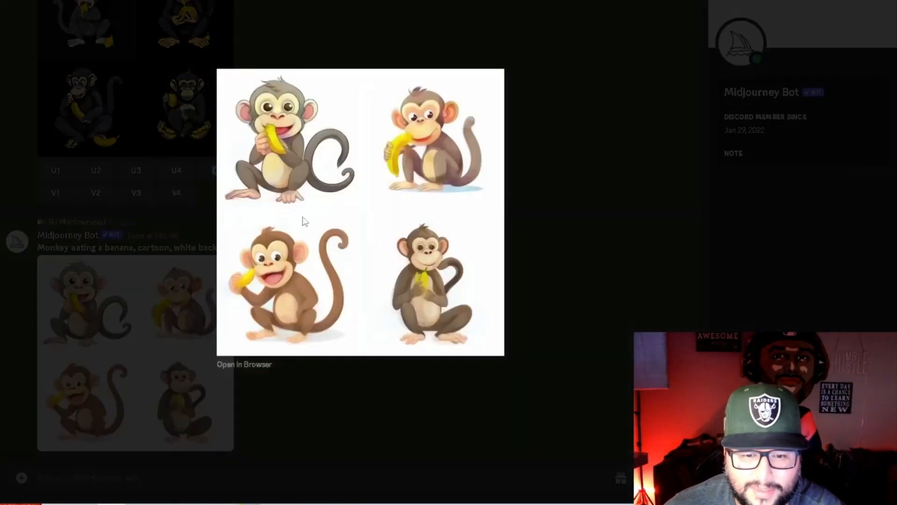
{"action": "mouse_move", "coordinate": [412, 291]}
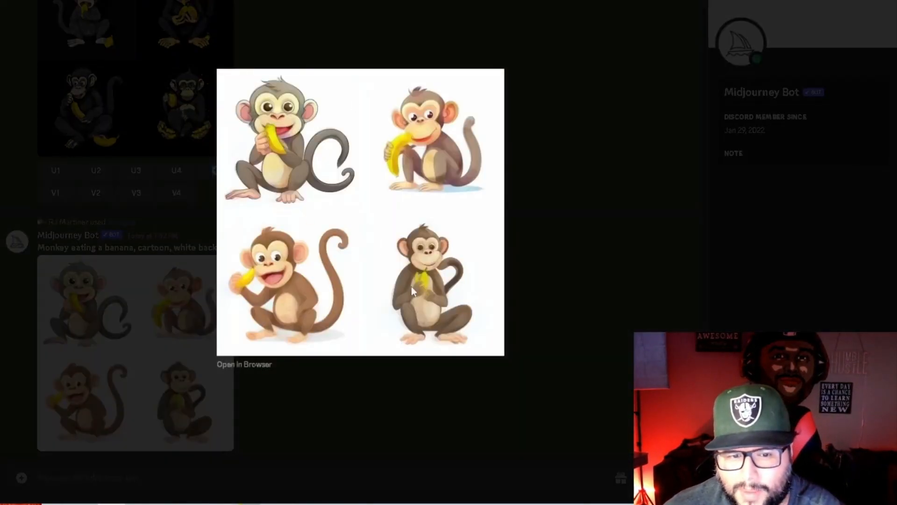